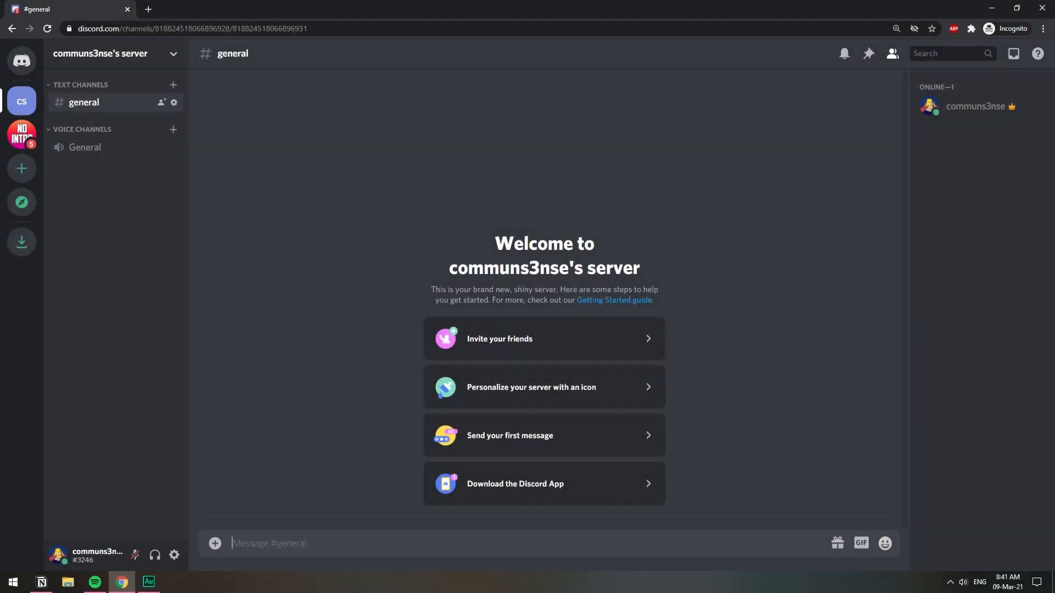
pyautogui.moveTo(330, 359)
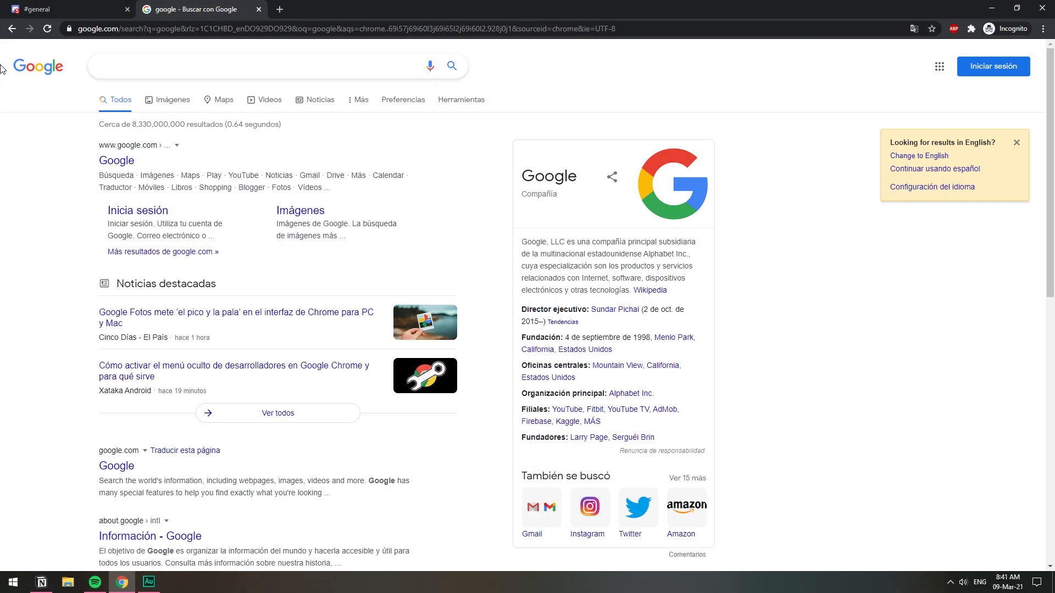
# Step: Search Google for 'invite logger bot' and open the InviteLogger home page result
pyautogui.write('invite l')
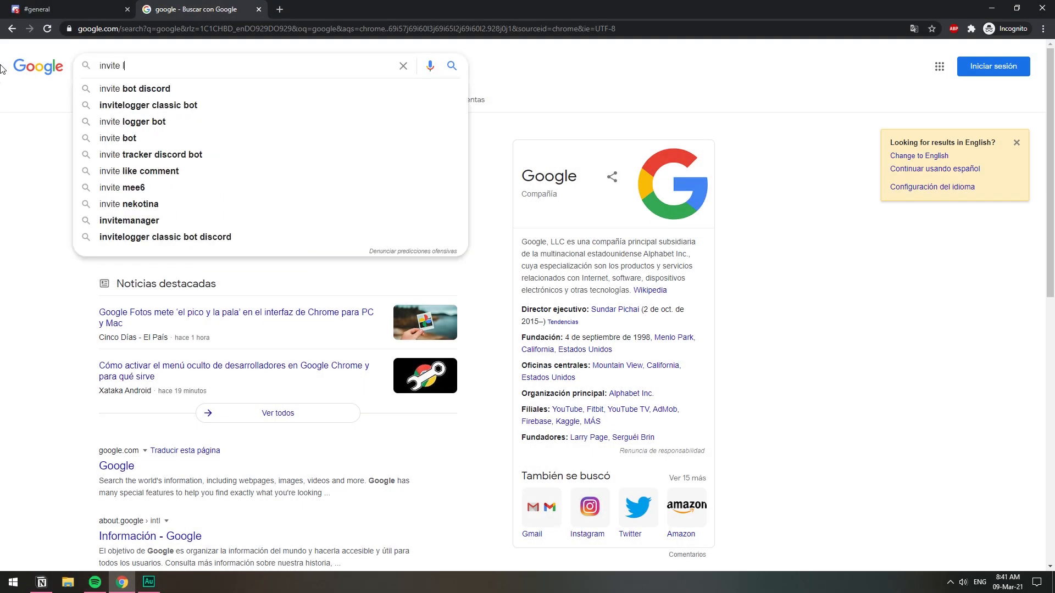
pyautogui.click(140, 122)
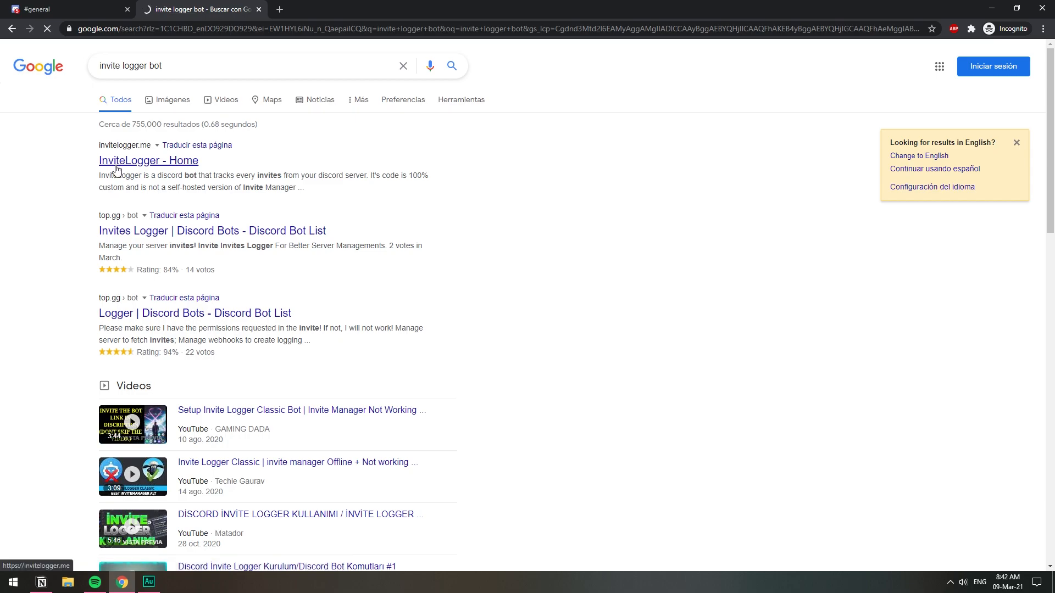
pyautogui.click(148, 160)
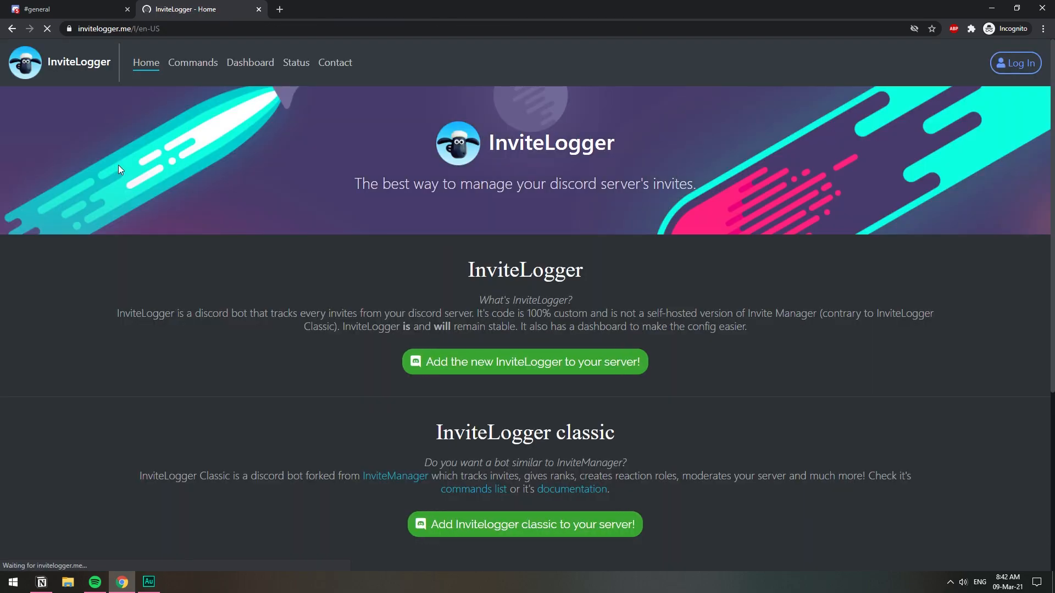
# Step: Authorize the new InviteLogger bot to join the chosen Discord server
pyautogui.click(525, 362)
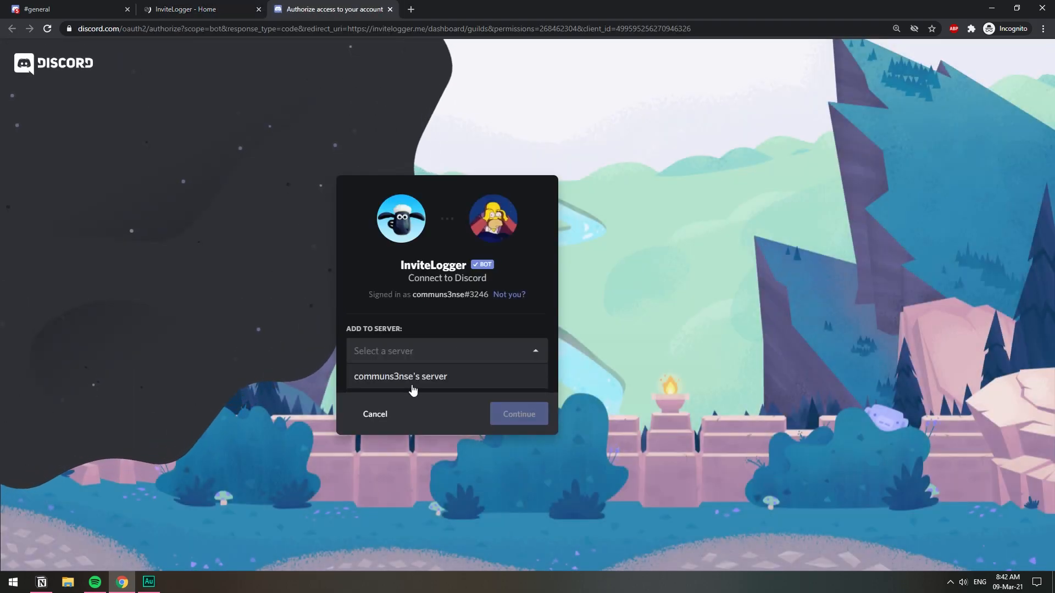
pyautogui.click(400, 376)
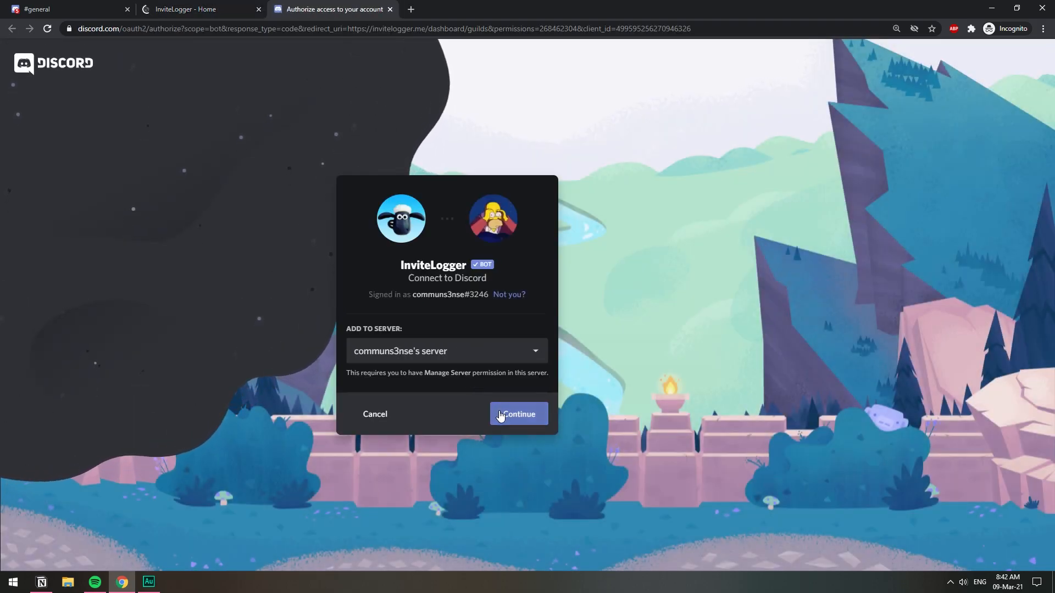
pyautogui.click(517, 413)
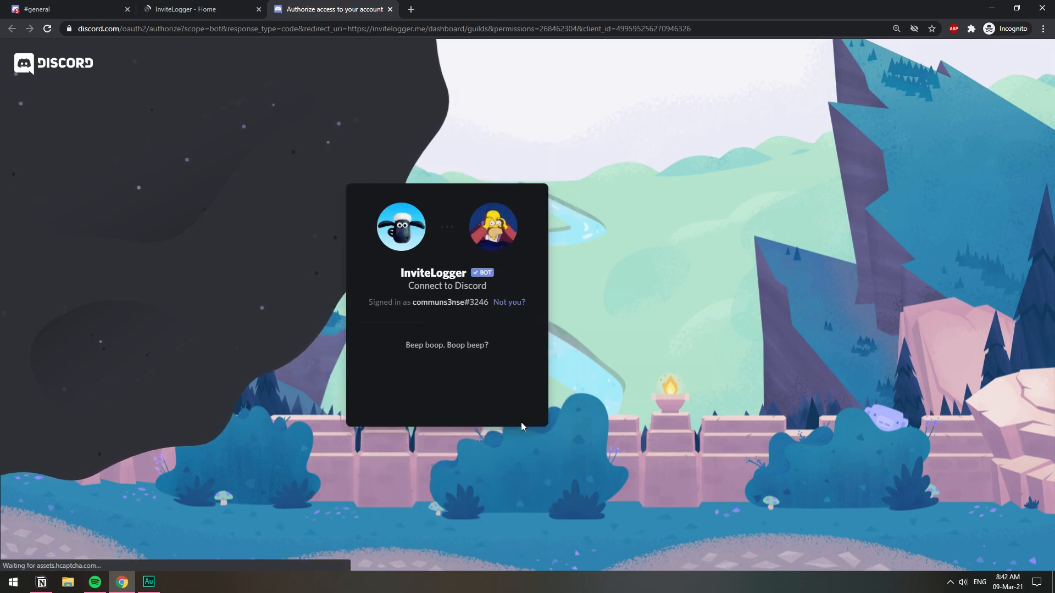
pyautogui.click(379, 384)
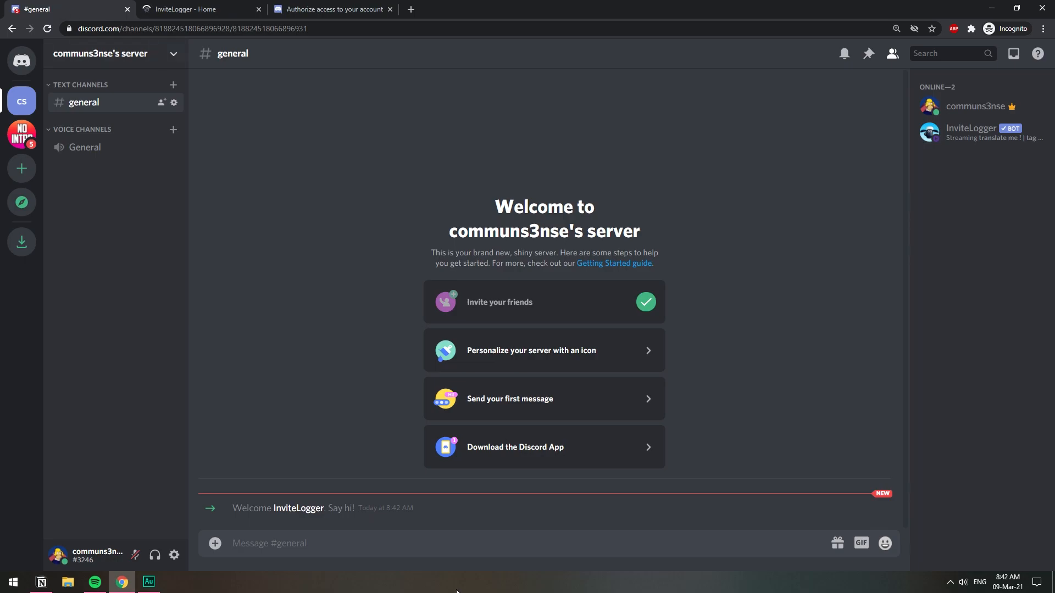
pyautogui.moveTo(444, 92)
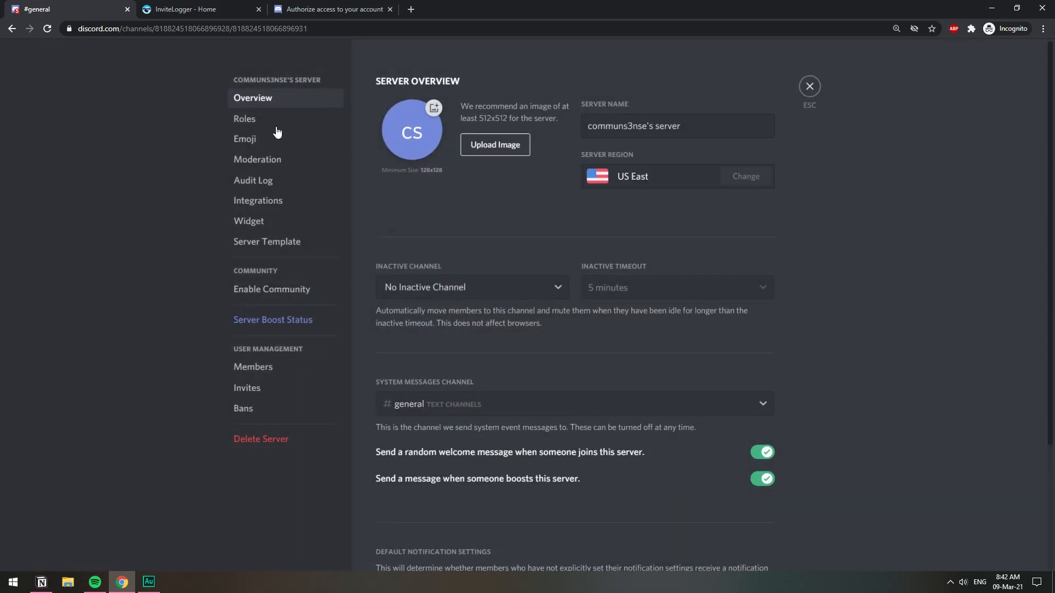
# Step: Create and save a 'Giveaway participant' role under Roles, then exit Server Settings
pyautogui.click(244, 119)
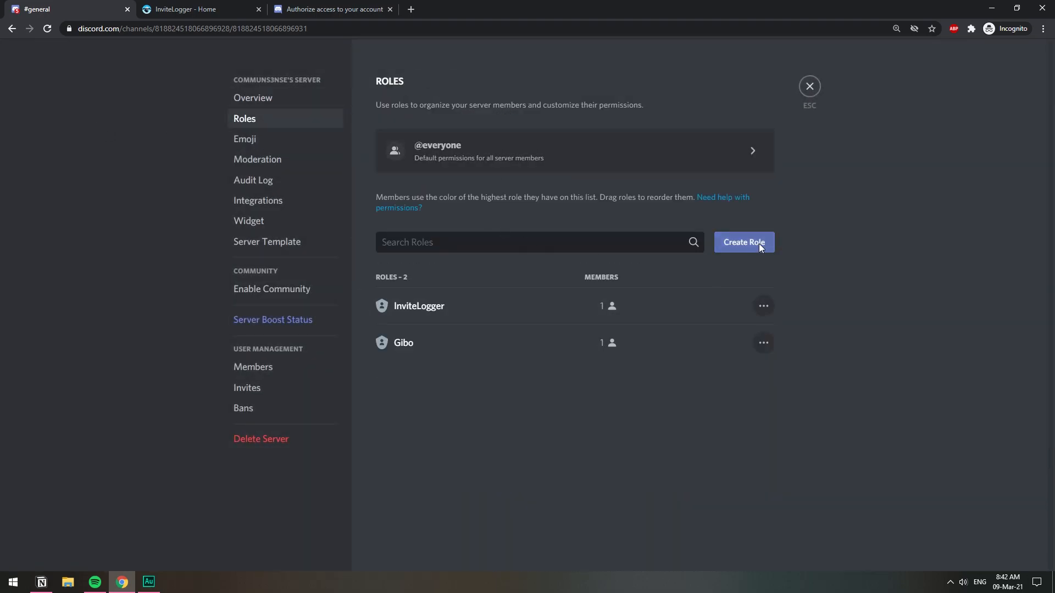
pyautogui.click(743, 242)
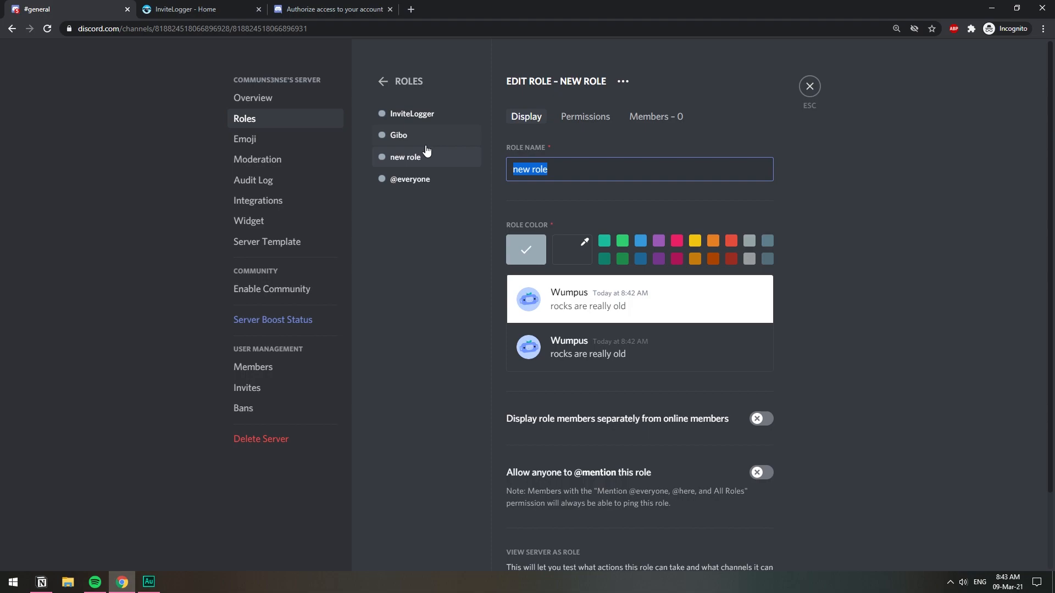
pyautogui.write('Giveaway')
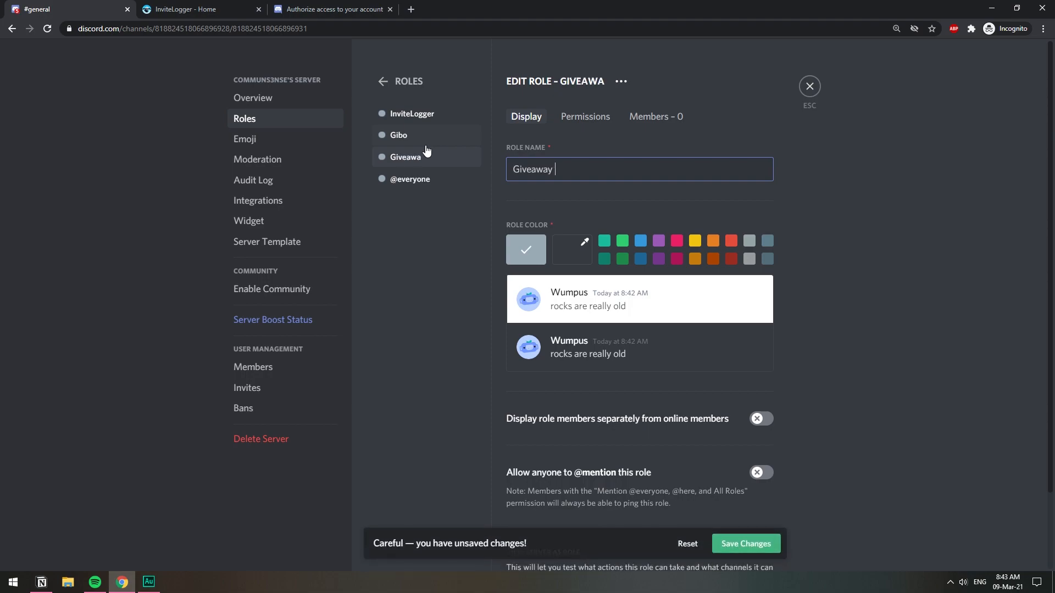
pyautogui.write('participant')
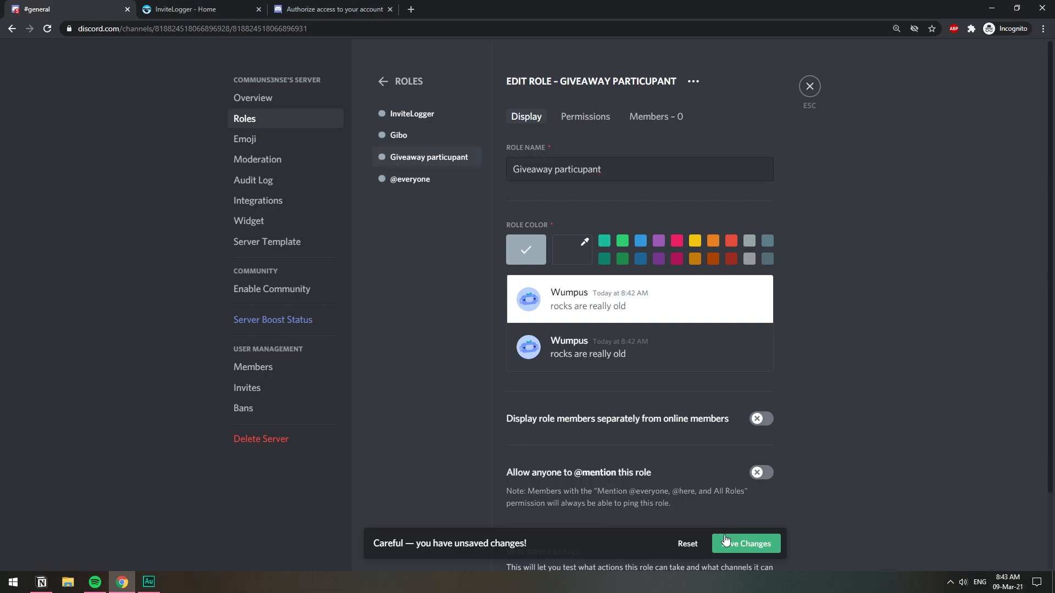
pyautogui.click(676, 240)
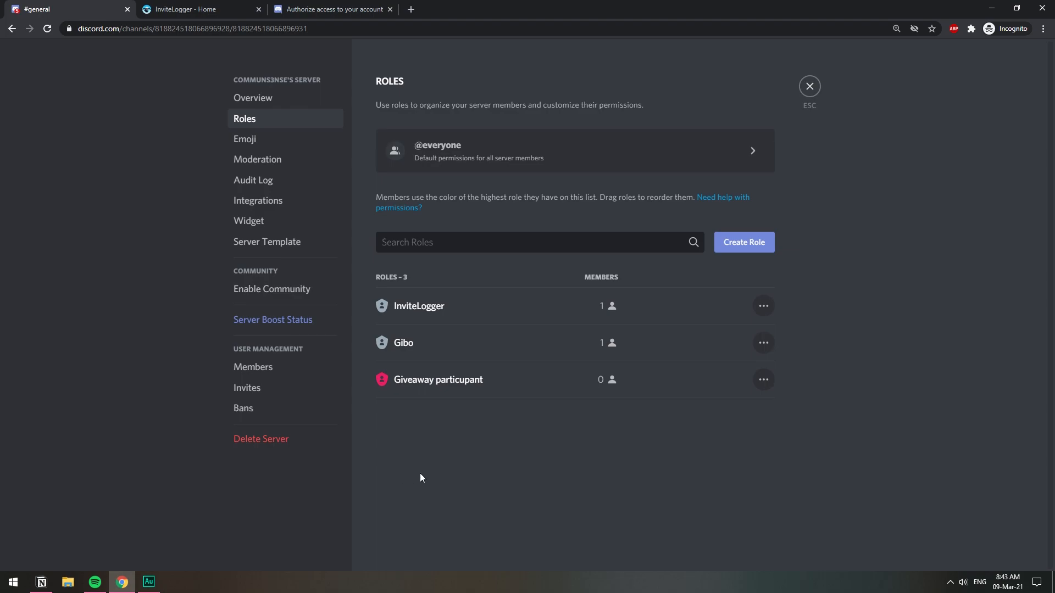
pyautogui.moveTo(479, 381)
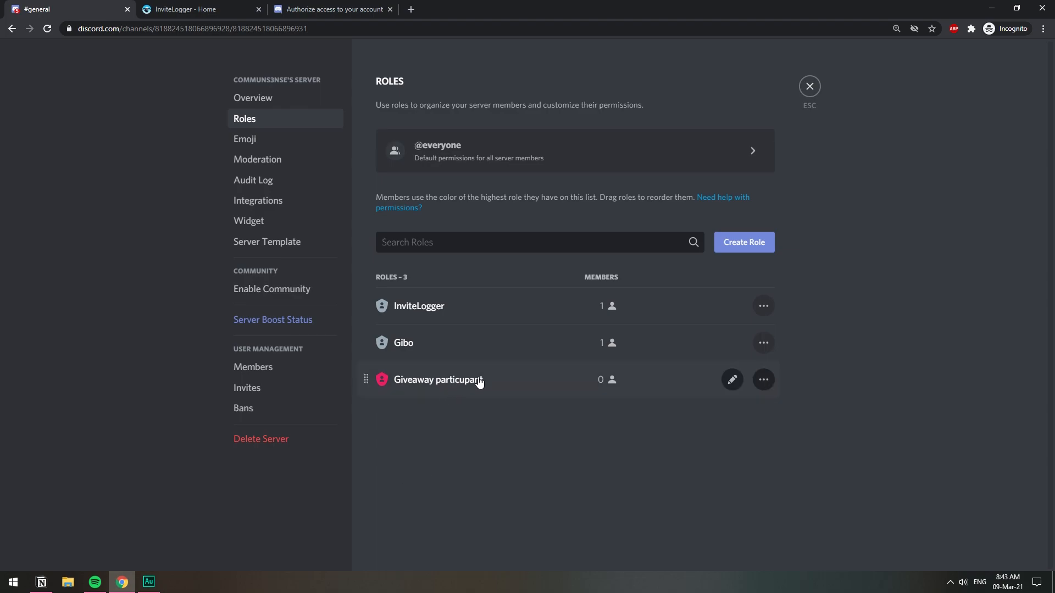
pyautogui.moveTo(482, 399)
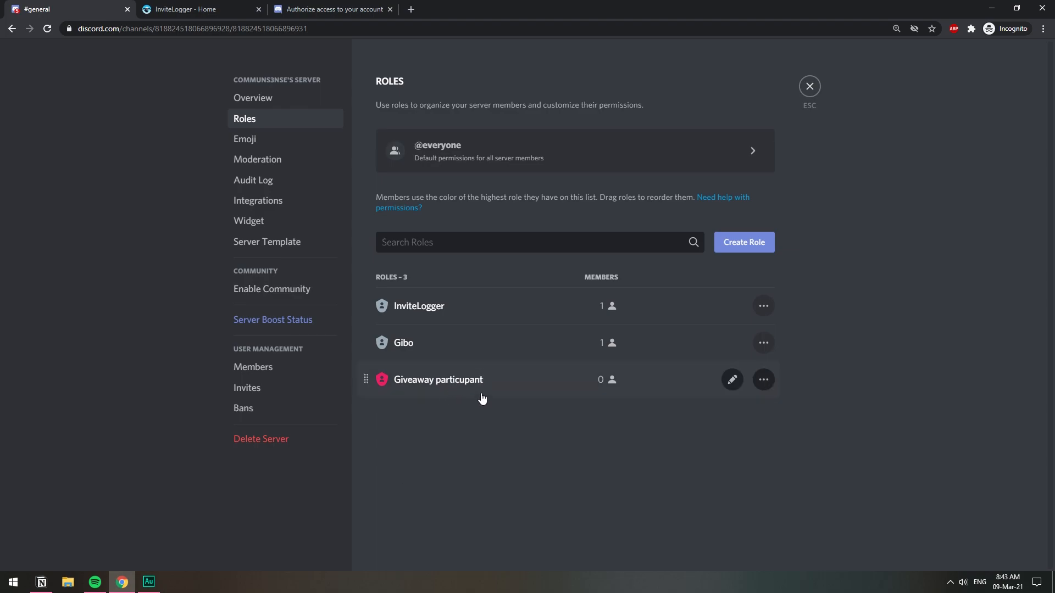
pyautogui.moveTo(444, 403)
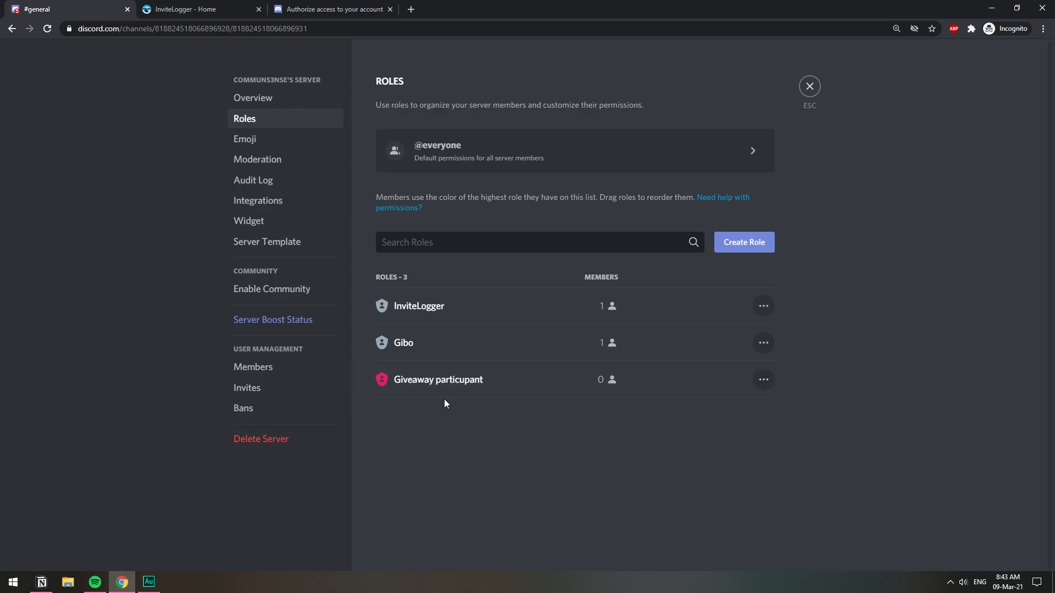
pyautogui.moveTo(628, 269)
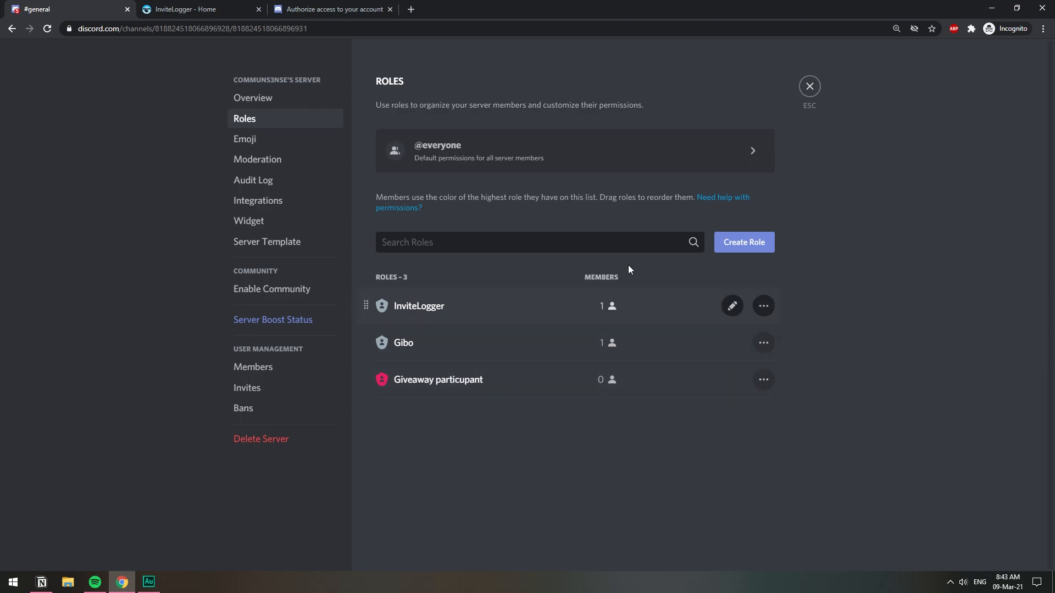
pyautogui.click(809, 86)
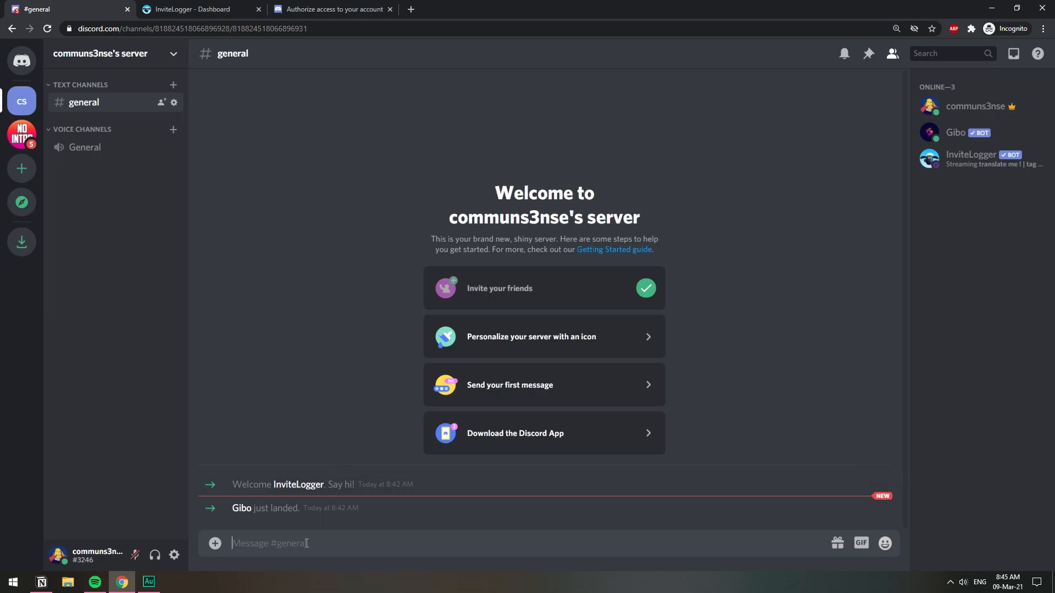
# Step: Update InviteLogger's prefix to '/' on the dashboard's Miscellaneous settings
pyautogui.write('/')
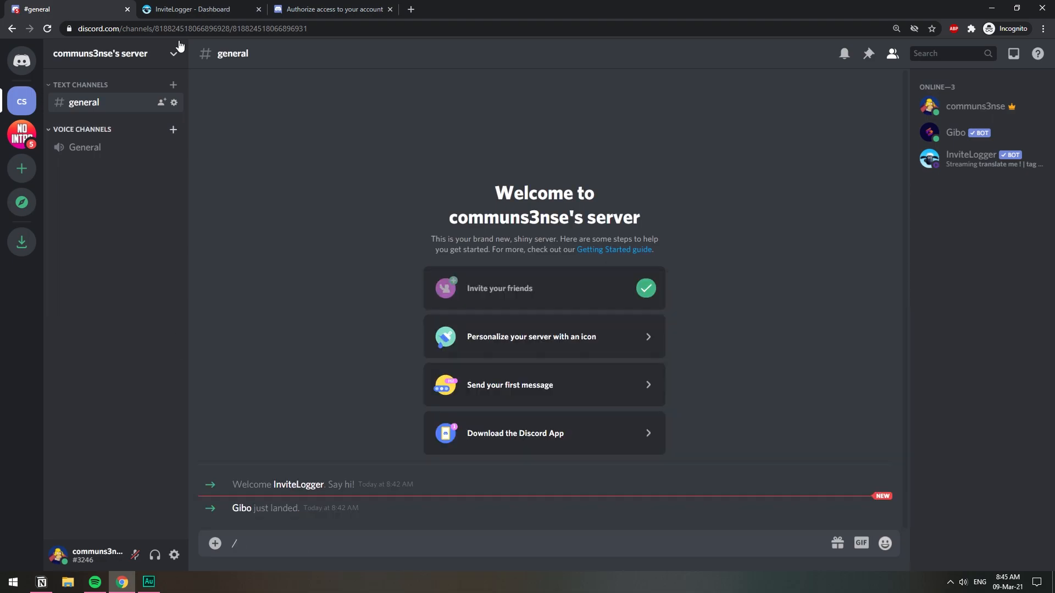
pyautogui.click(195, 9)
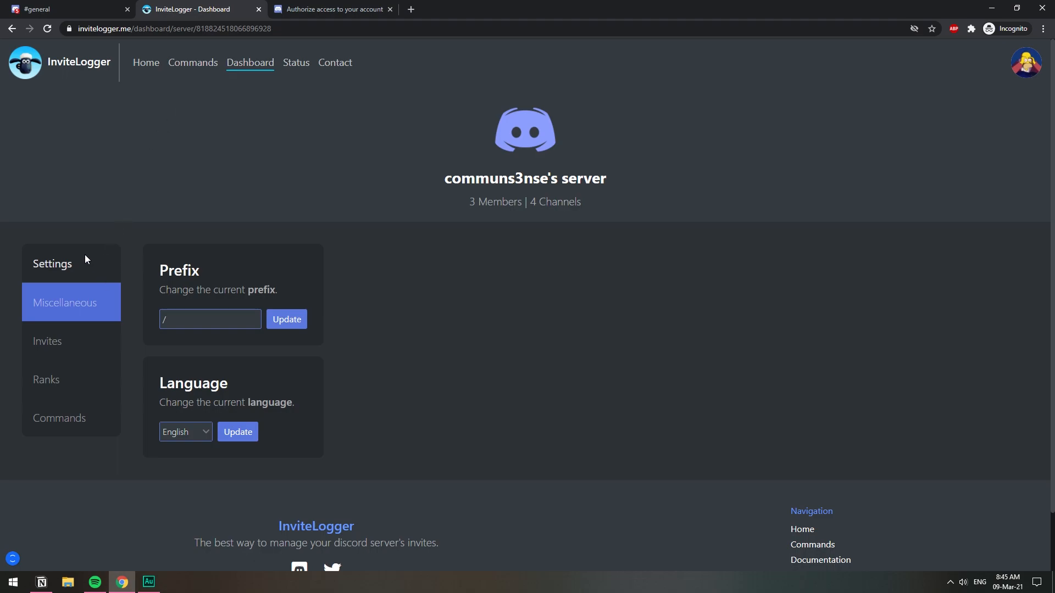
pyautogui.click(210, 318)
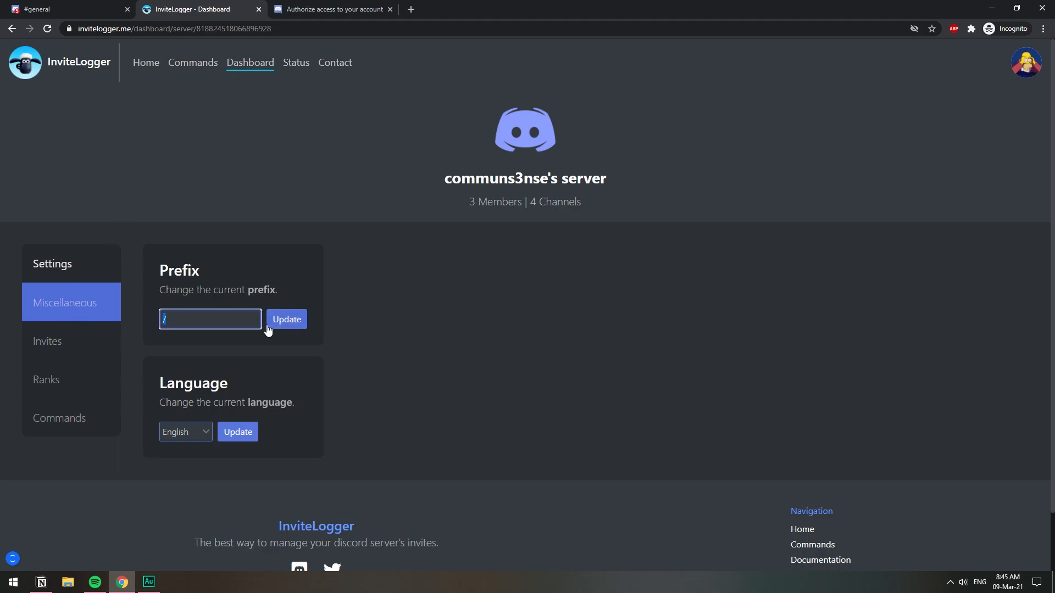
pyautogui.click(67, 8)
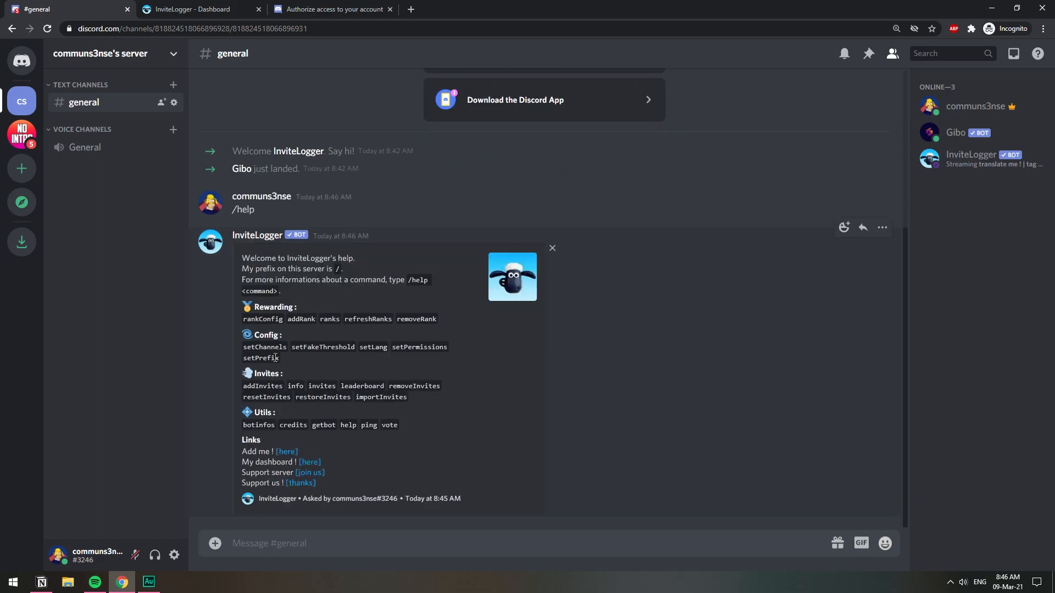
# Step: Run /leaderboard, then send /addRank without arguments to get the syntax reply
pyautogui.write('/le')
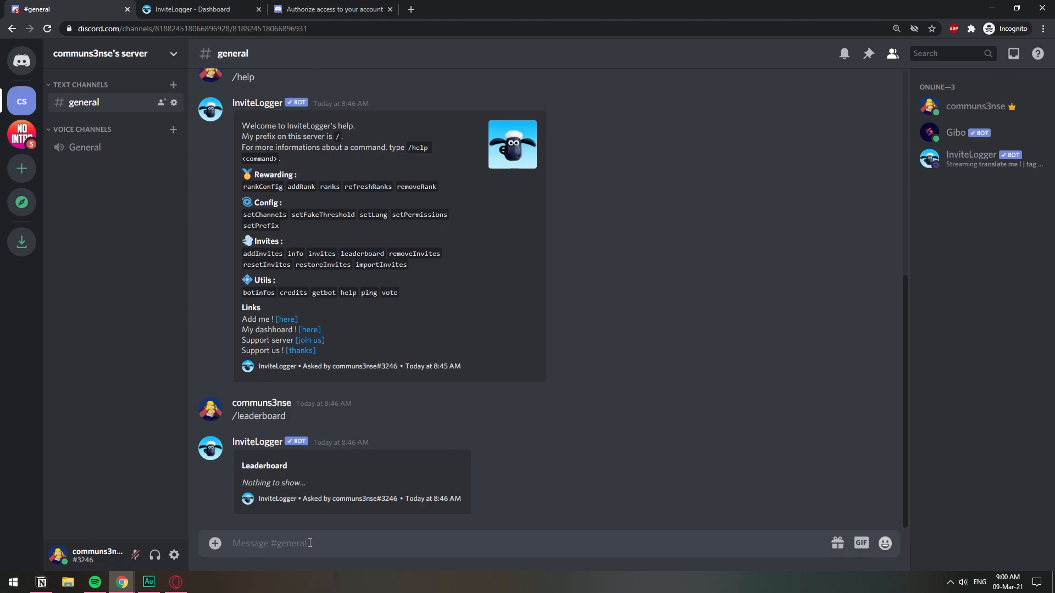
pyautogui.write('/ad')
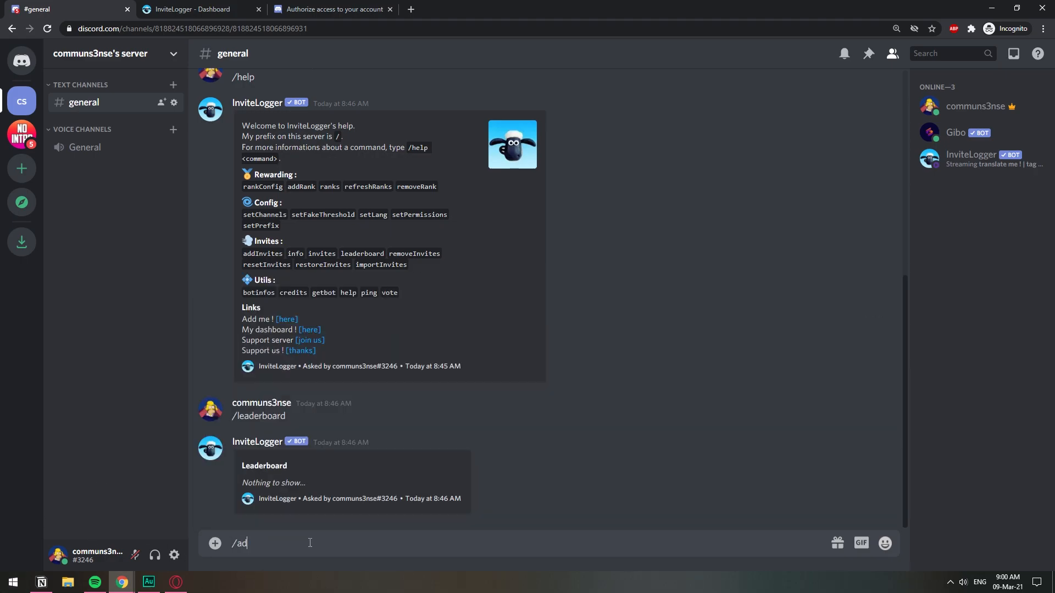
pyautogui.write('dRank')
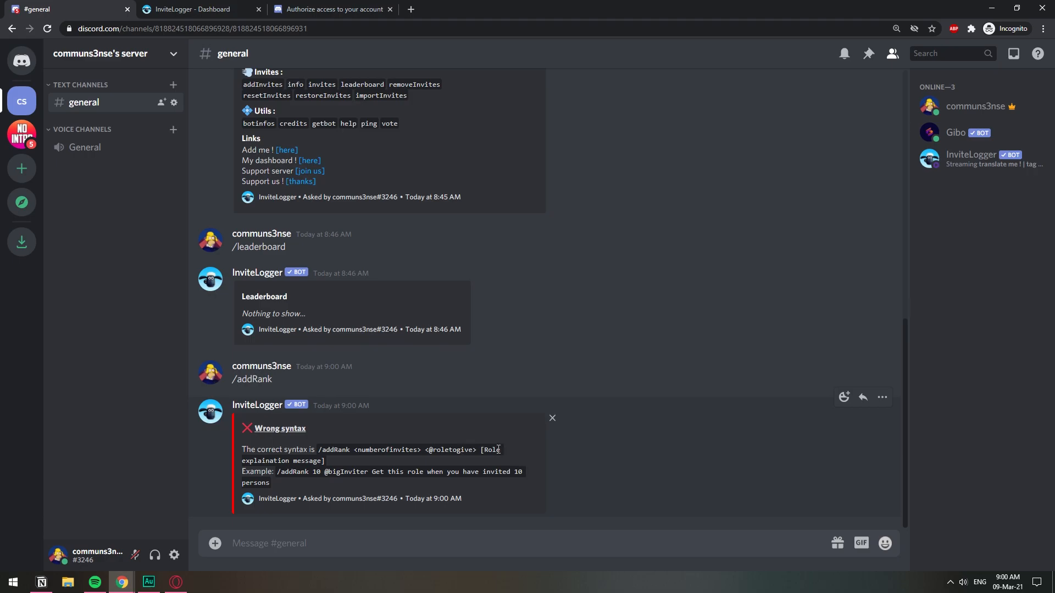
pyautogui.moveTo(326, 554)
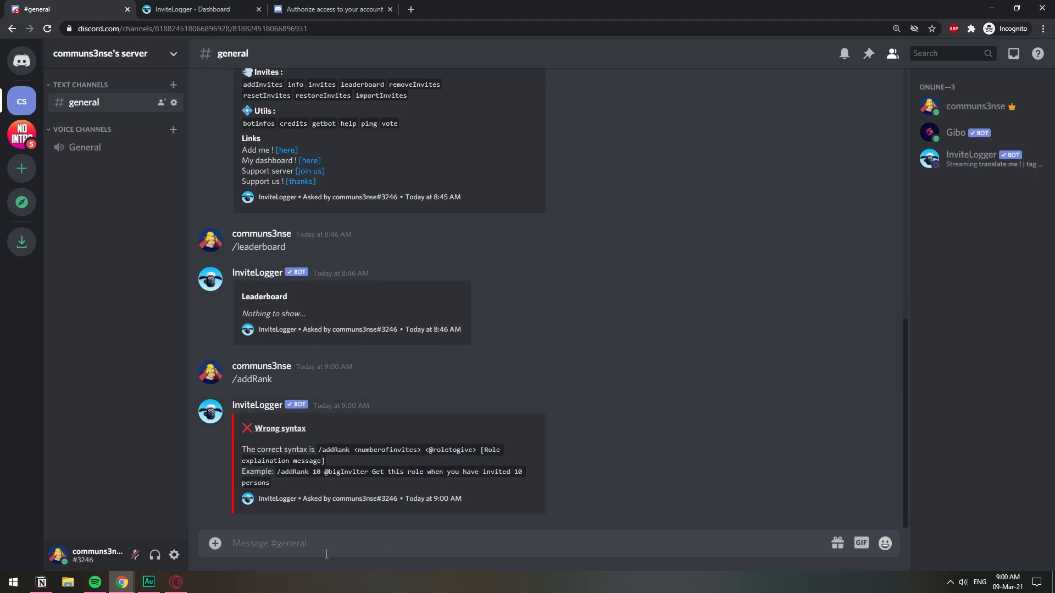
pyautogui.doubleClick(252, 379)
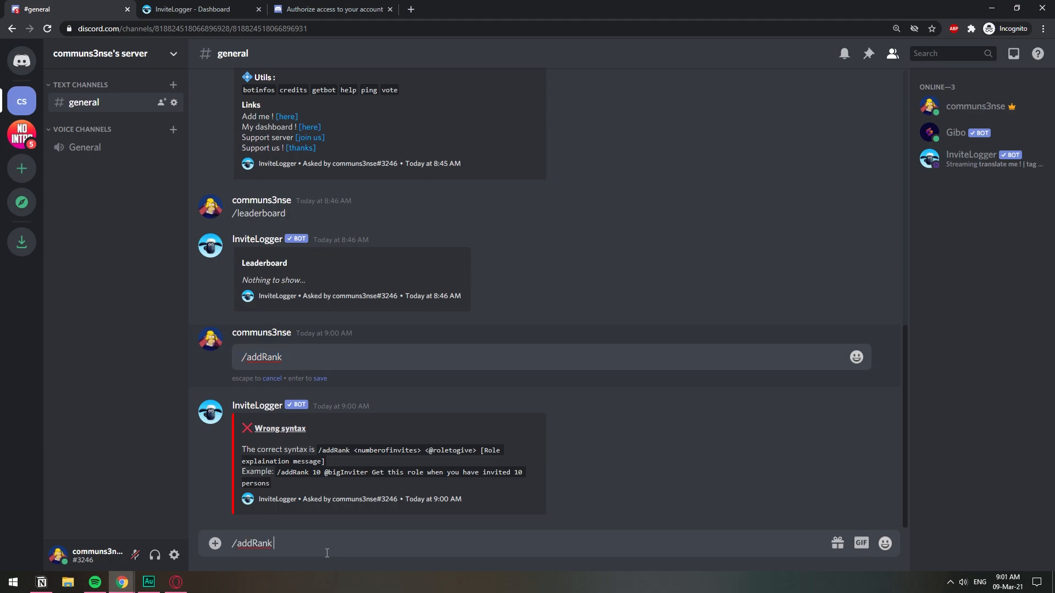
pyautogui.write('2')
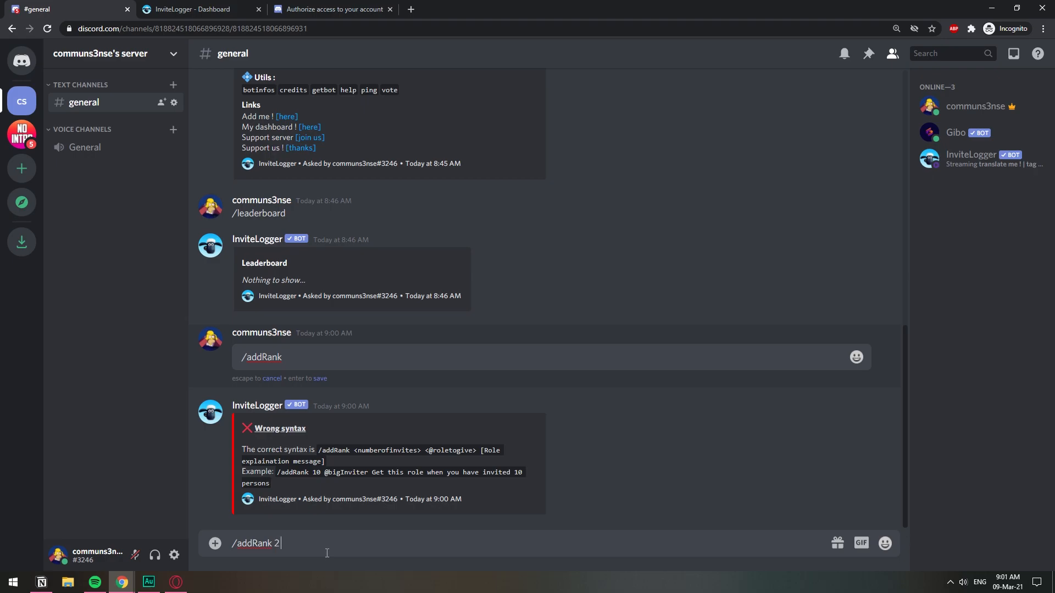
pyautogui.write('@')
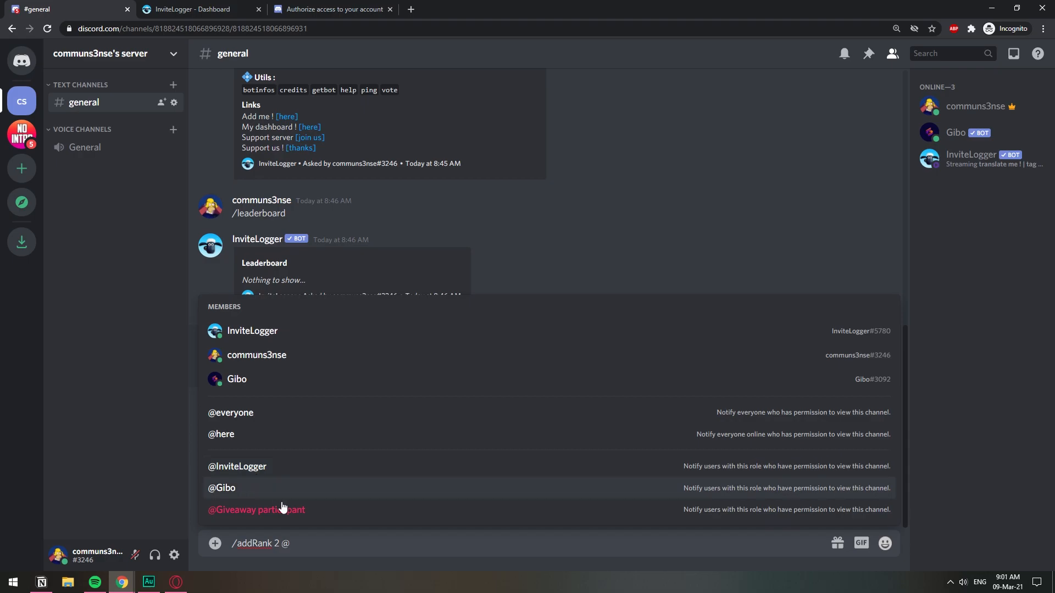
pyautogui.click(256, 509)
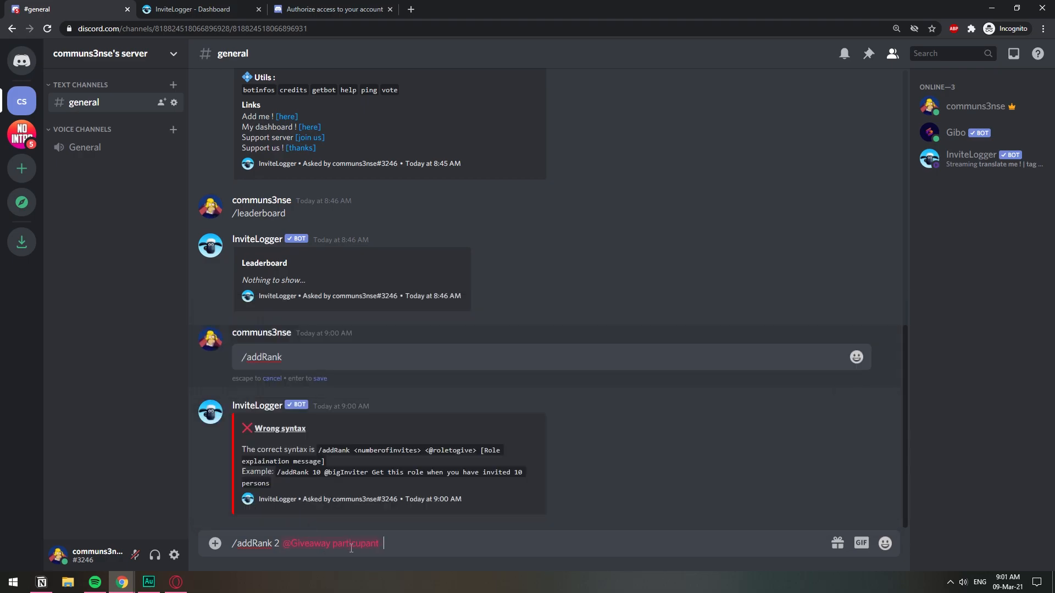
pyautogui.write('Needed to enter any givaeay')
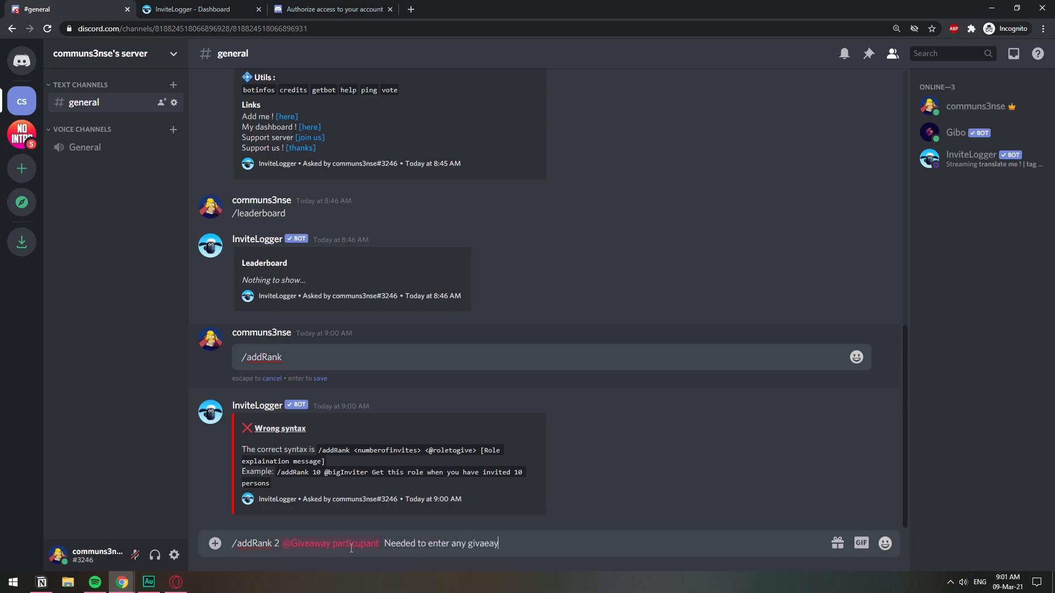
pyautogui.press('Return')
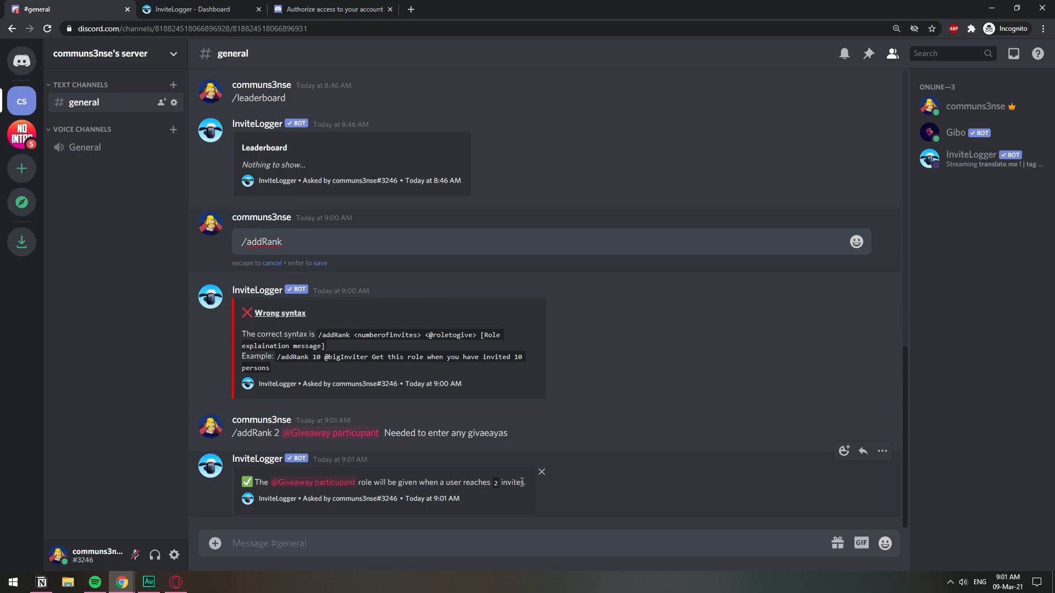
pyautogui.moveTo(327, 483)
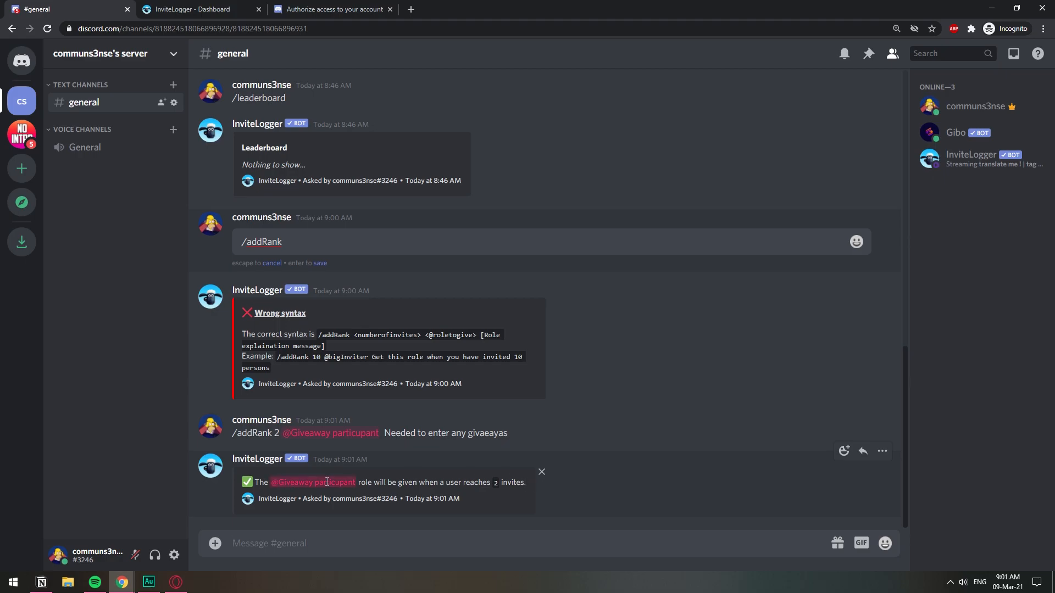
pyautogui.moveTo(317, 420)
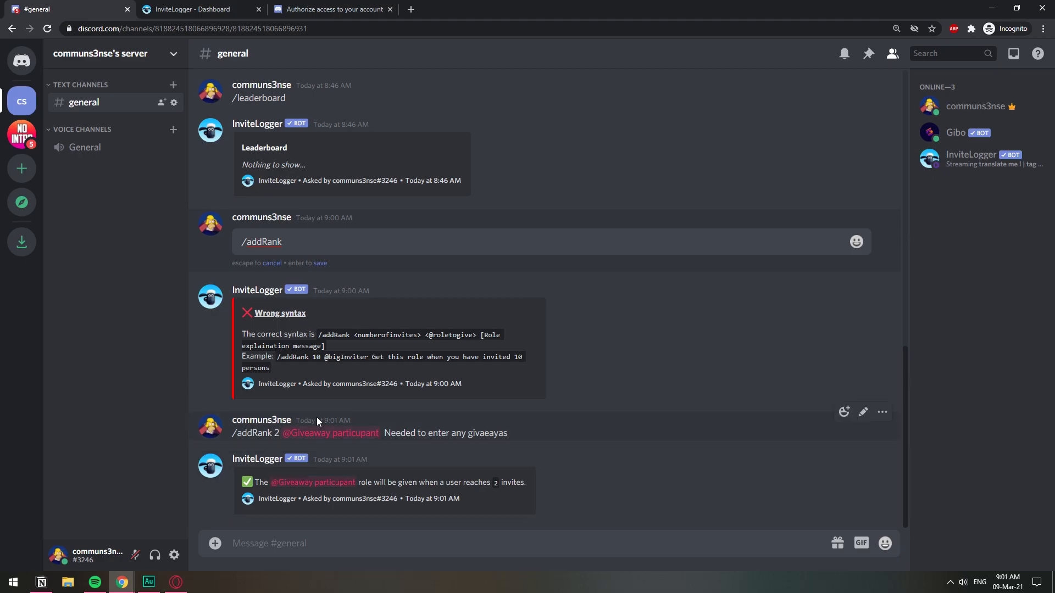
pyautogui.moveTo(306, 421)
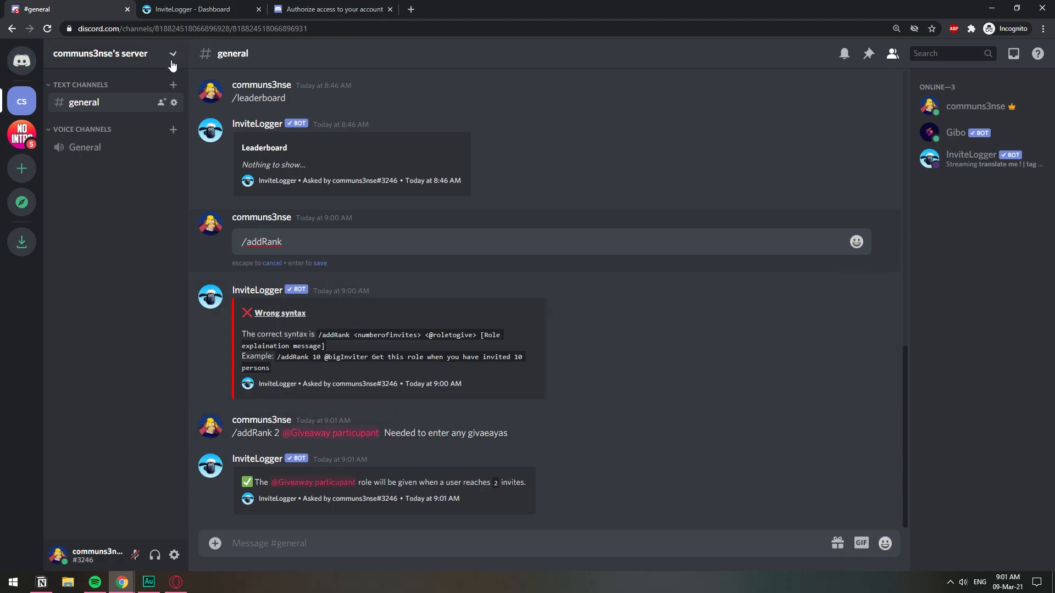
# Step: Generate a never-expiring invite link (discord.gg/wZ2CXfvjgV) and close the invite window
pyautogui.click(172, 53)
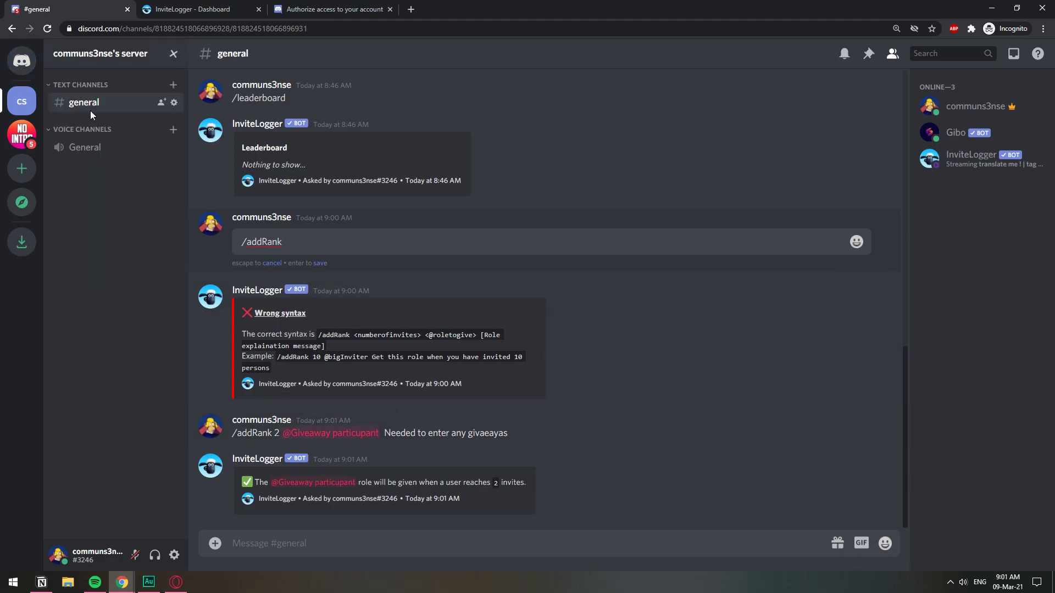
pyautogui.click(161, 103)
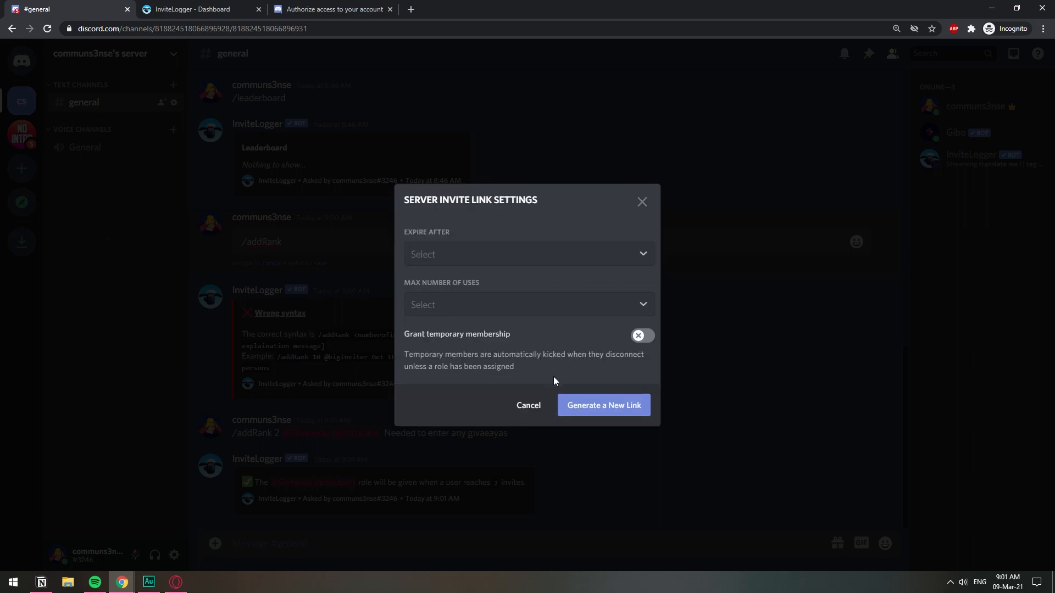
pyautogui.click(529, 254)
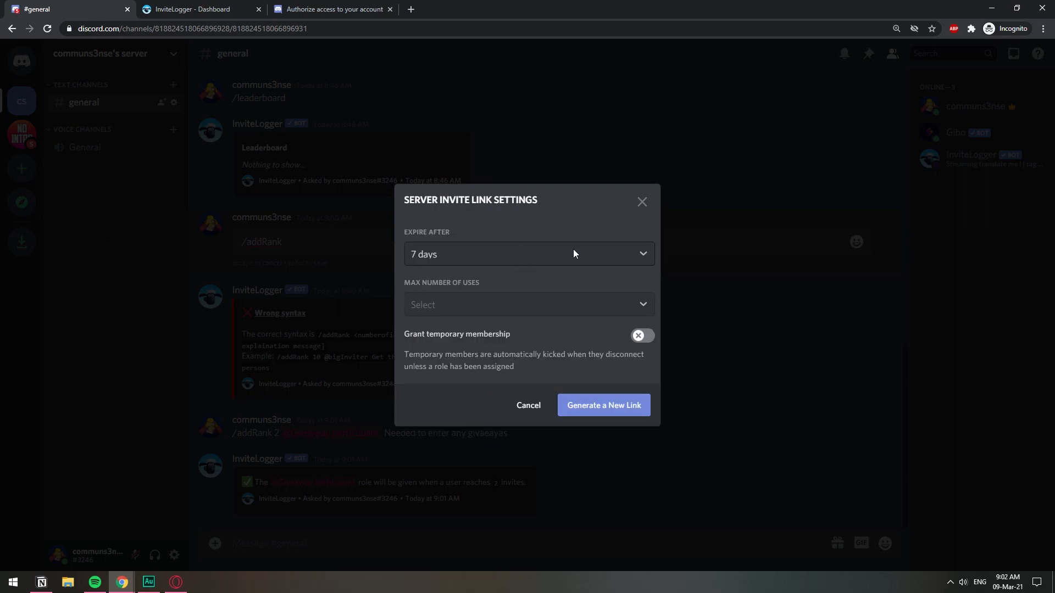
pyautogui.click(528, 254)
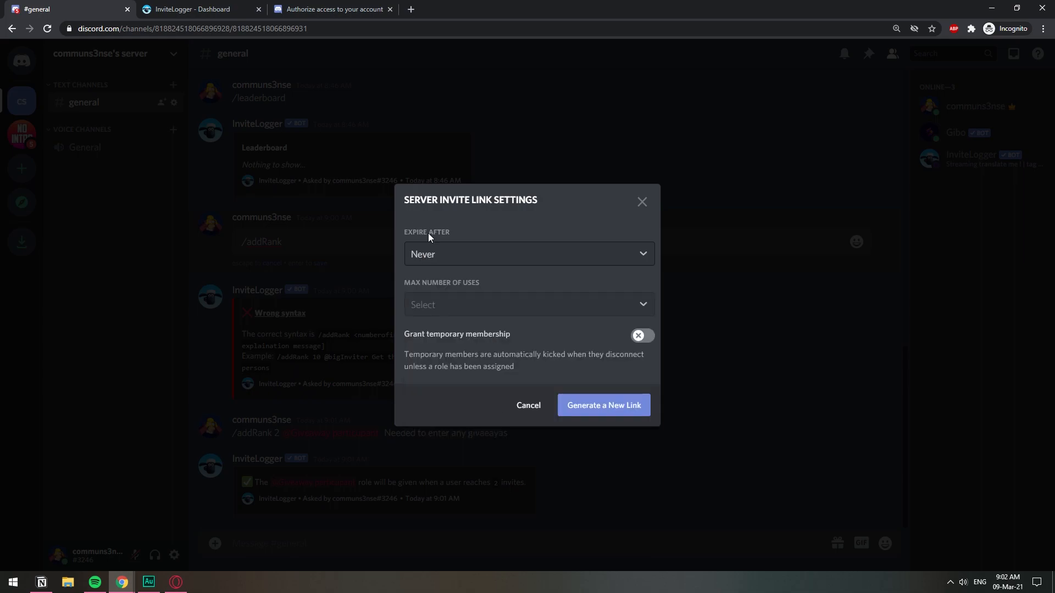
pyautogui.click(602, 405)
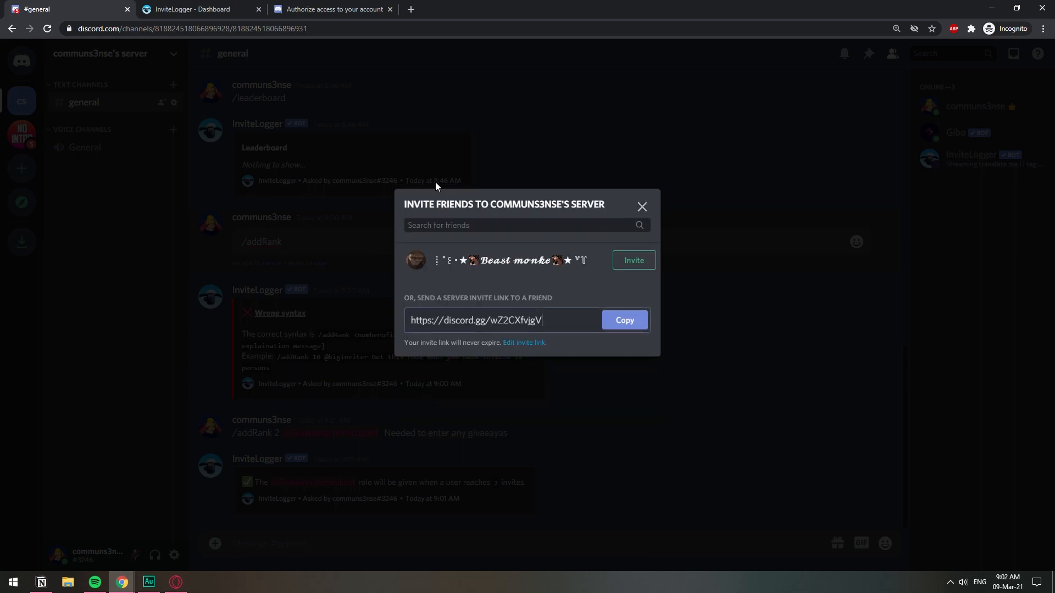
pyautogui.click(639, 207)
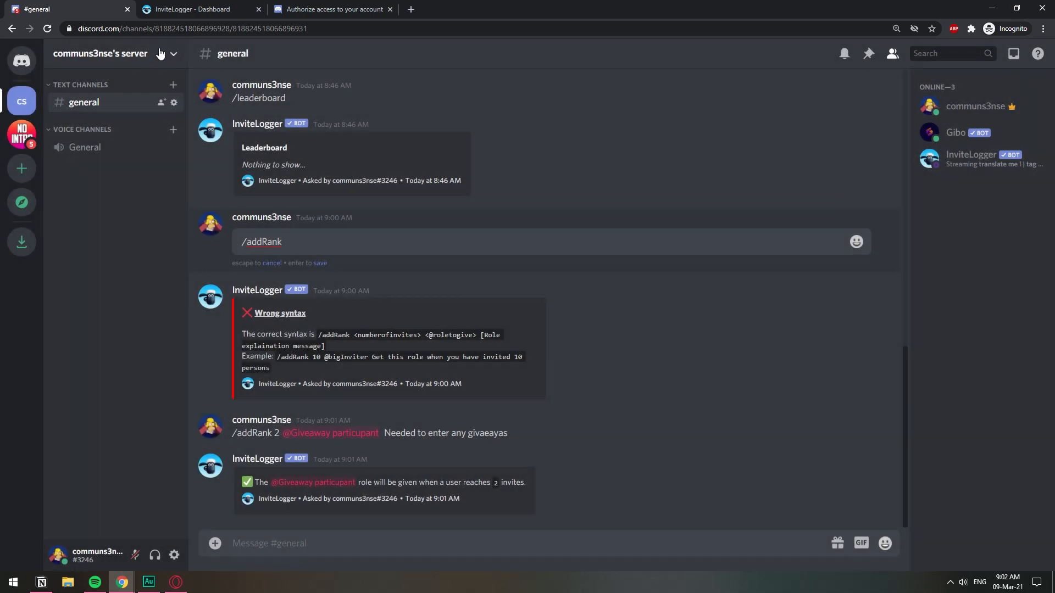
pyautogui.click(172, 54)
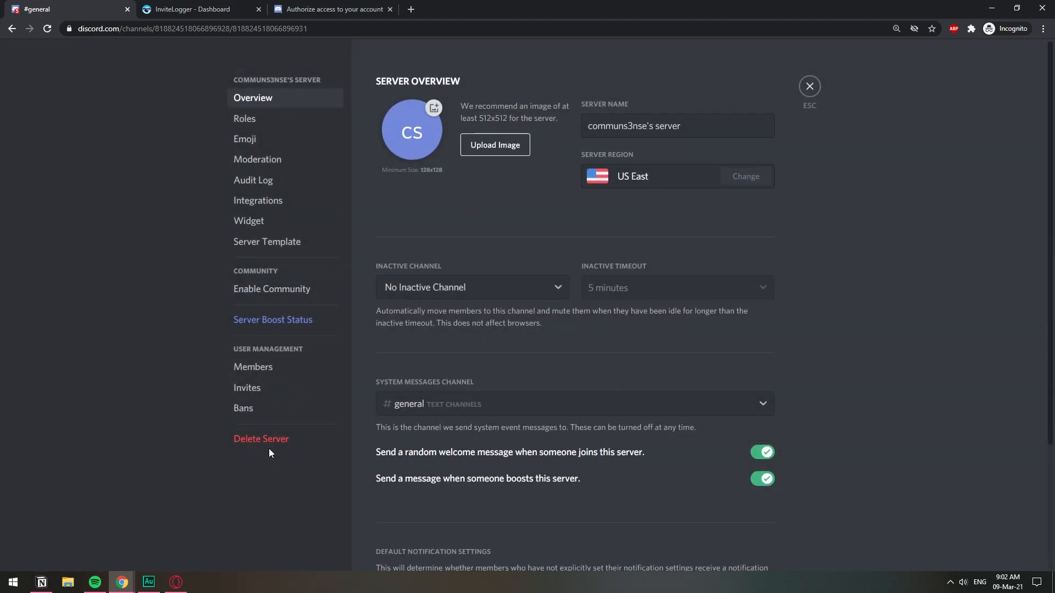
pyautogui.click(247, 387)
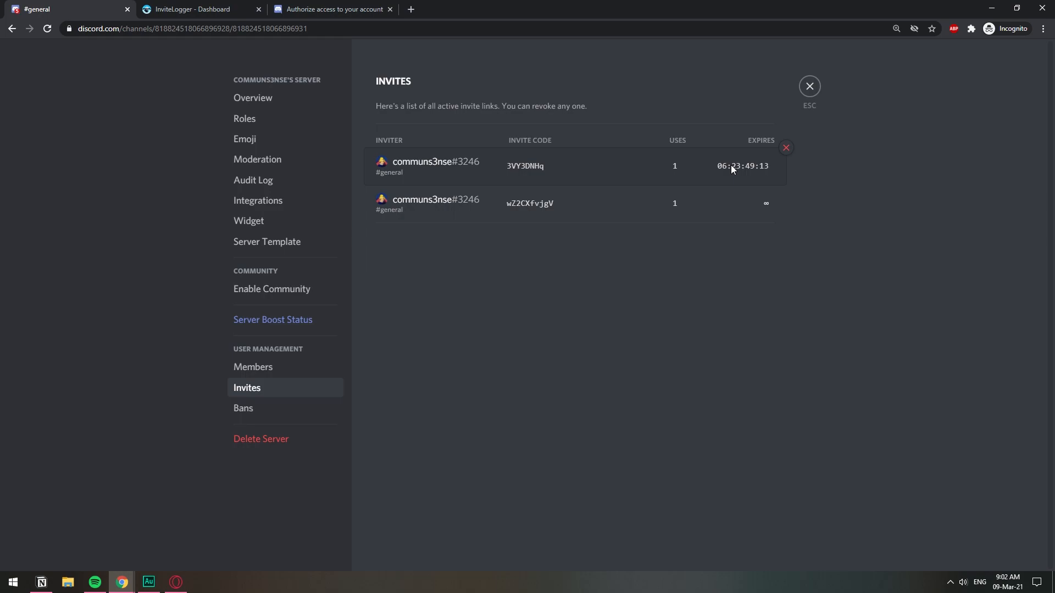
pyautogui.moveTo(749, 172)
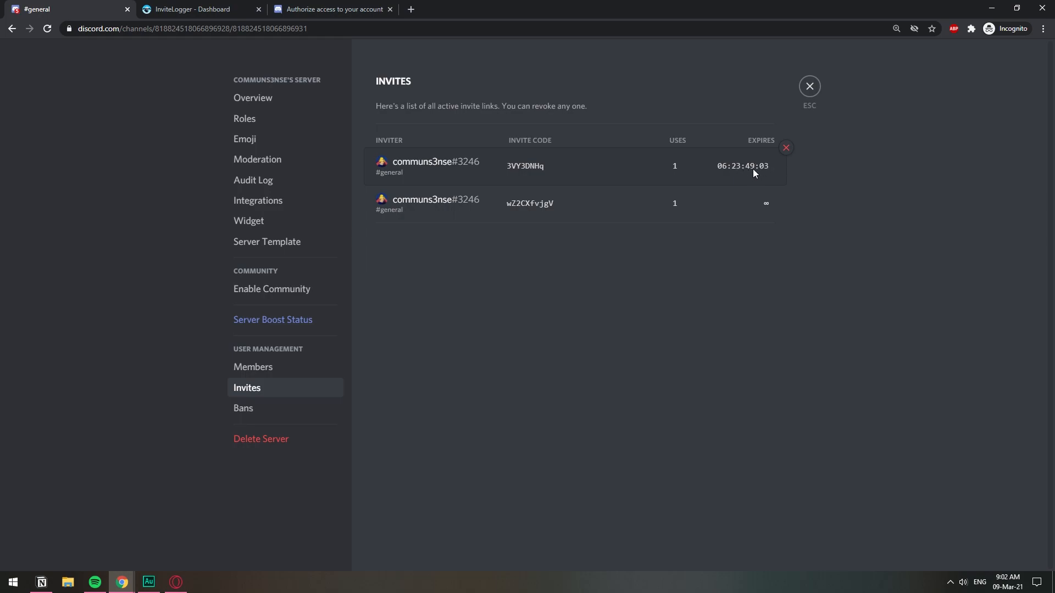
pyautogui.moveTo(649, 212)
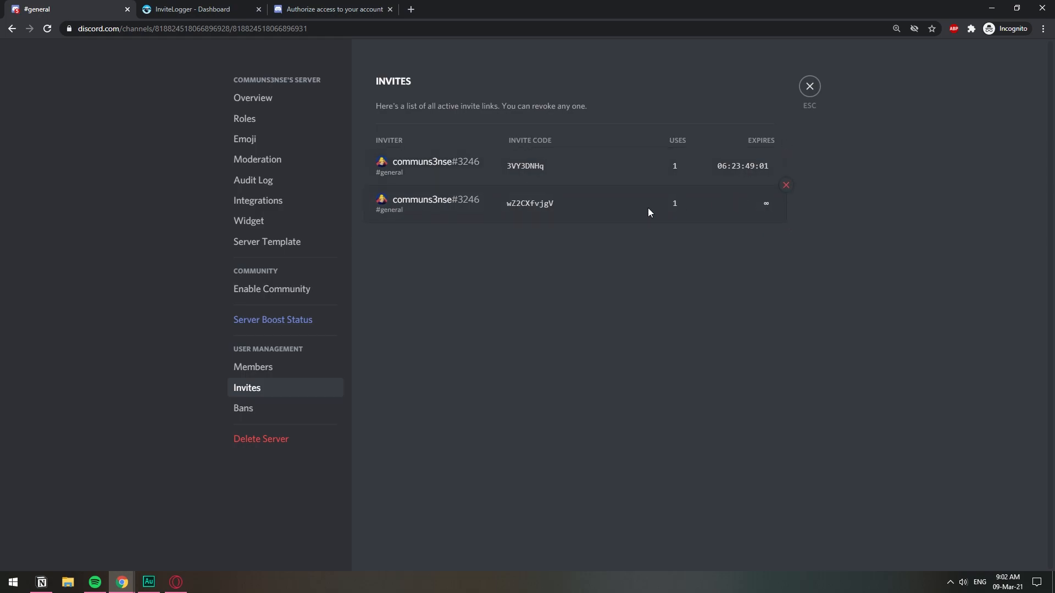
pyautogui.moveTo(684, 207)
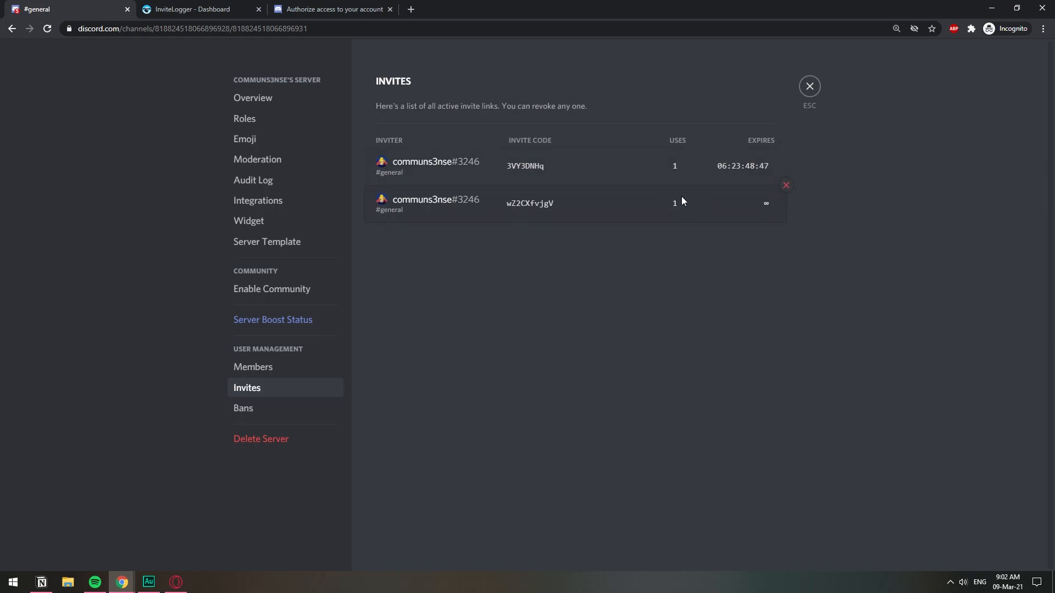
pyautogui.click(809, 87)
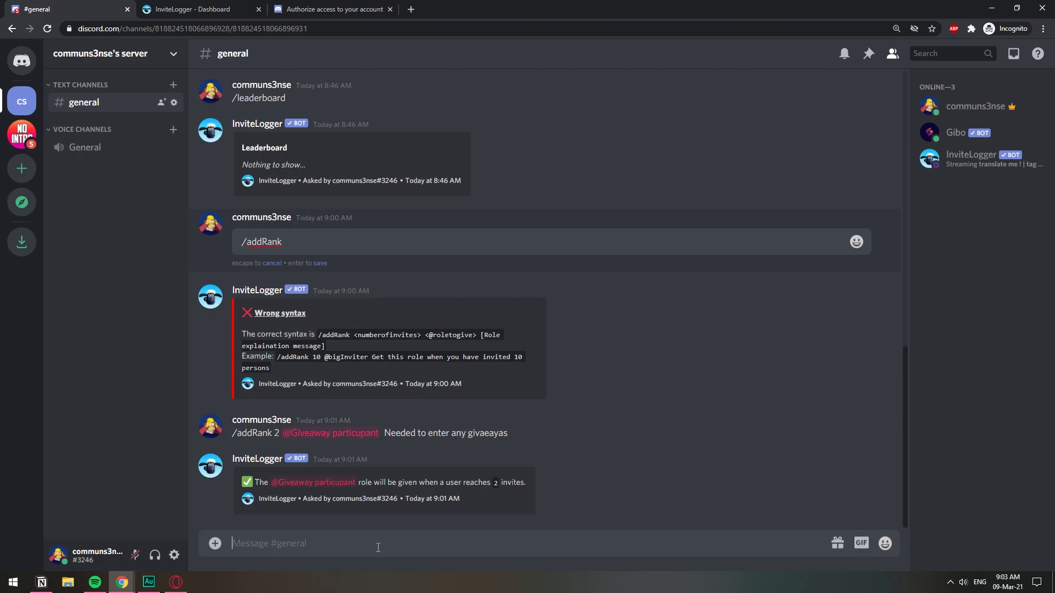
pyautogui.moveTo(307, 481)
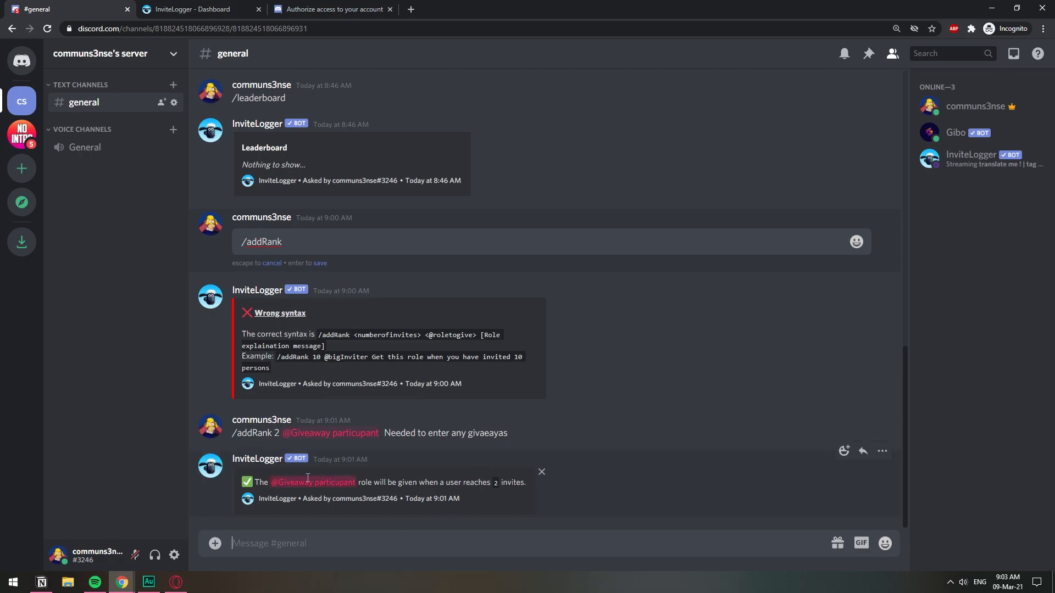
pyautogui.moveTo(300, 542)
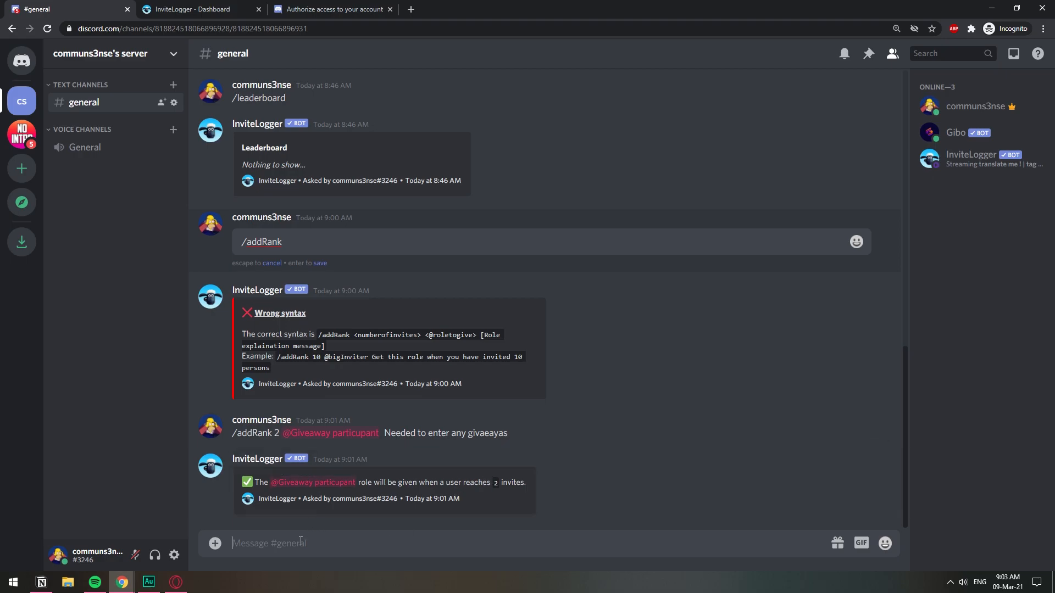
pyautogui.moveTo(173, 85)
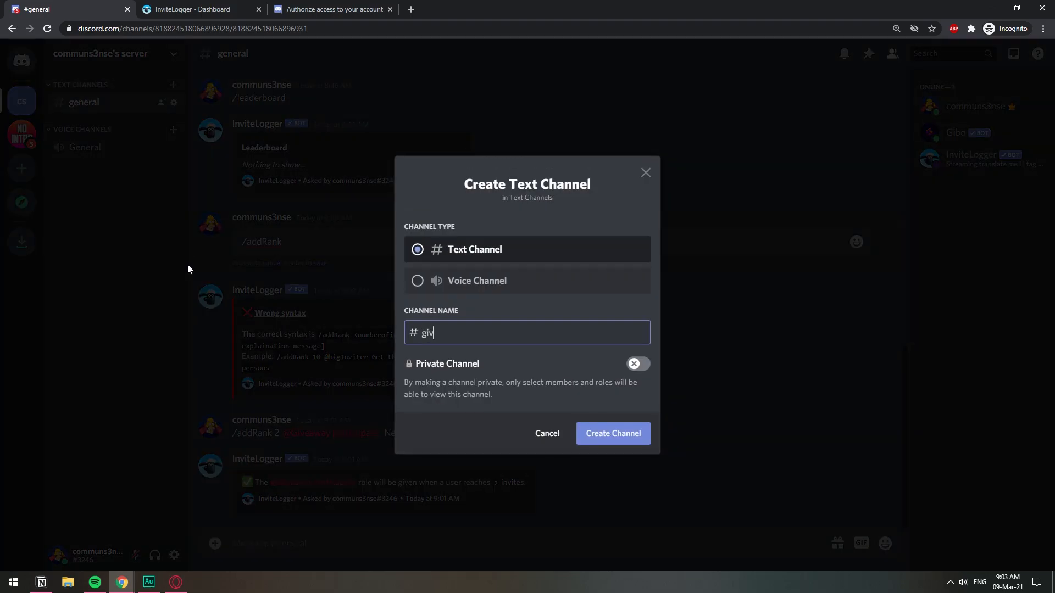
pyautogui.write('eawys')
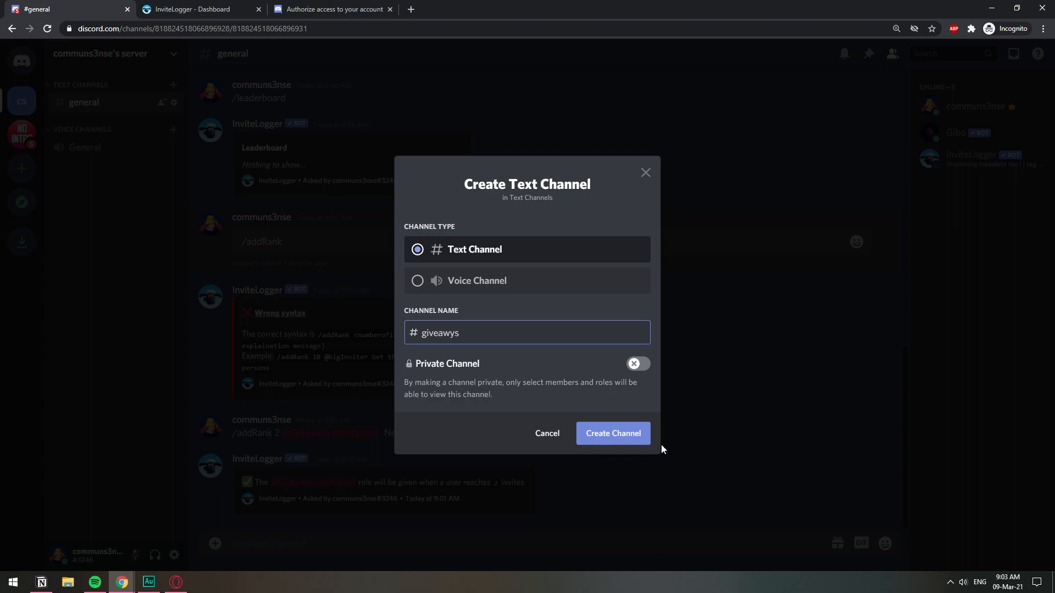
pyautogui.click(611, 434)
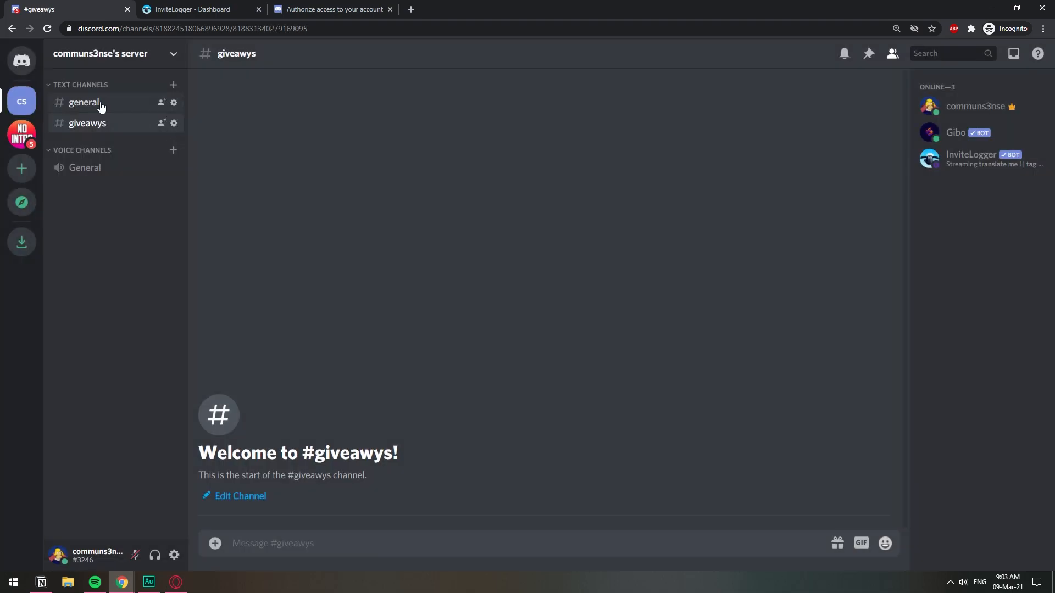
pyautogui.click(83, 102)
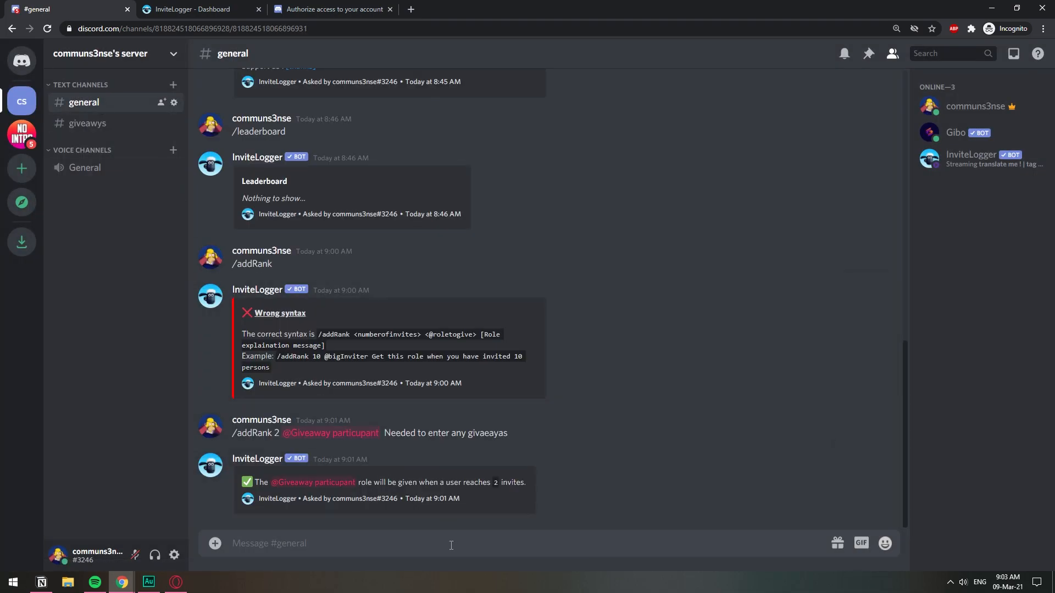
pyautogui.moveTo(981, 132)
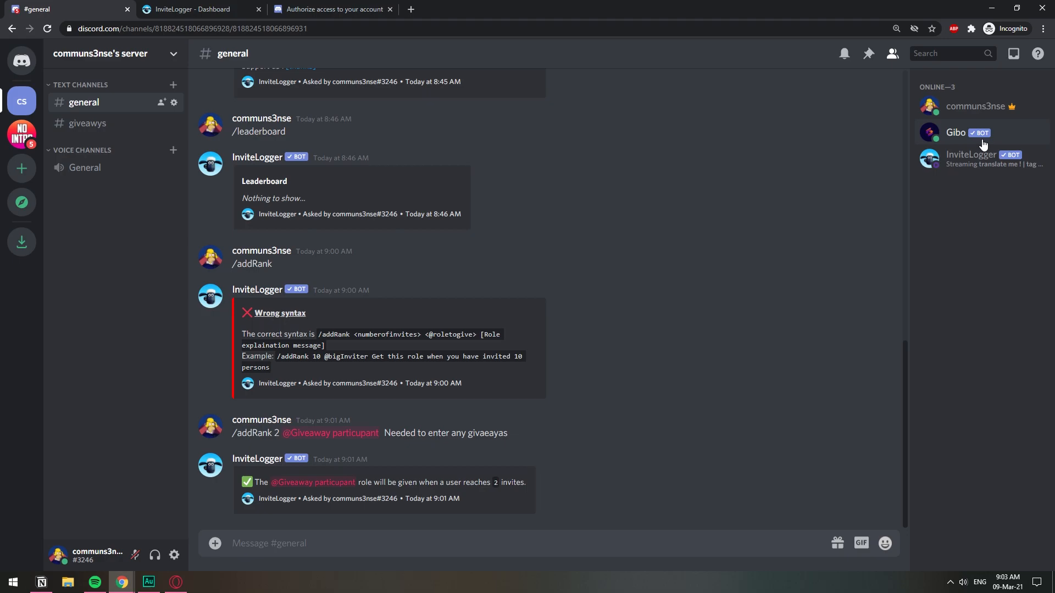
pyautogui.click(955, 132)
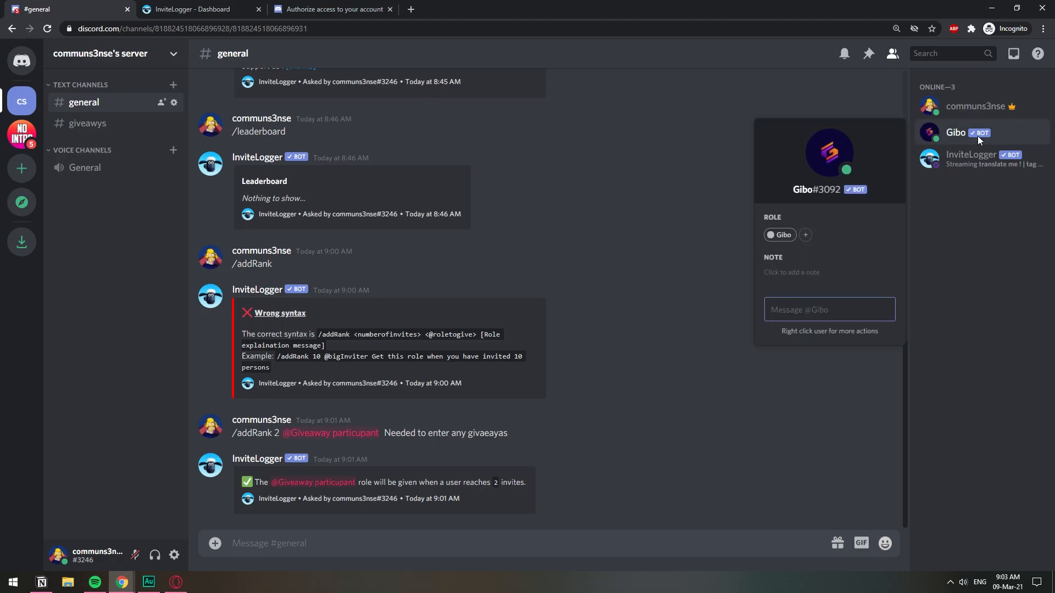
pyautogui.click(88, 123)
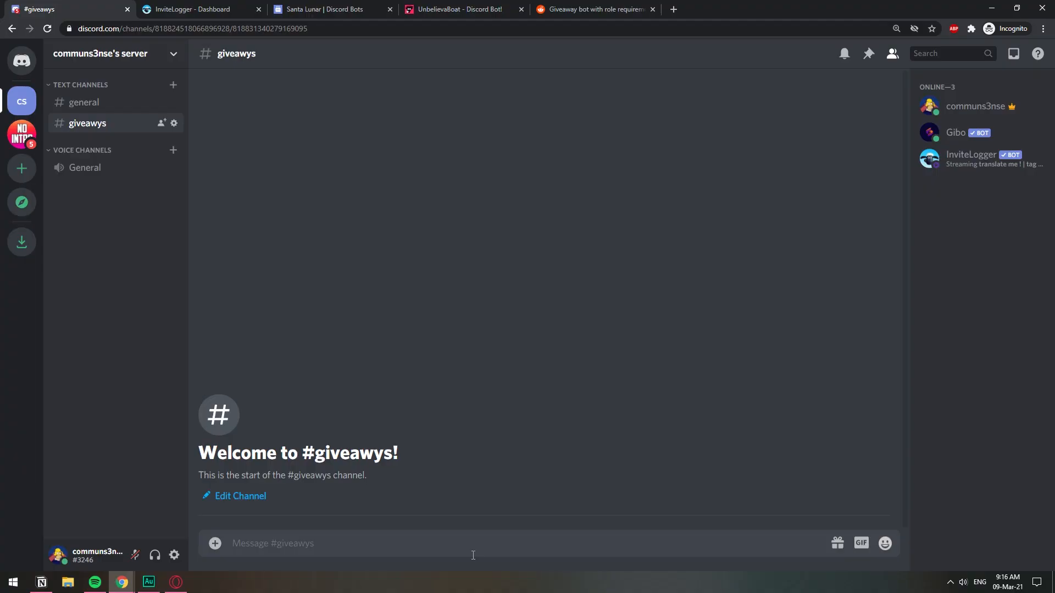
# Step: Post g!help three times in #giveawys, then bring up the Santa Lunar top.gg page
pyautogui.write('g')
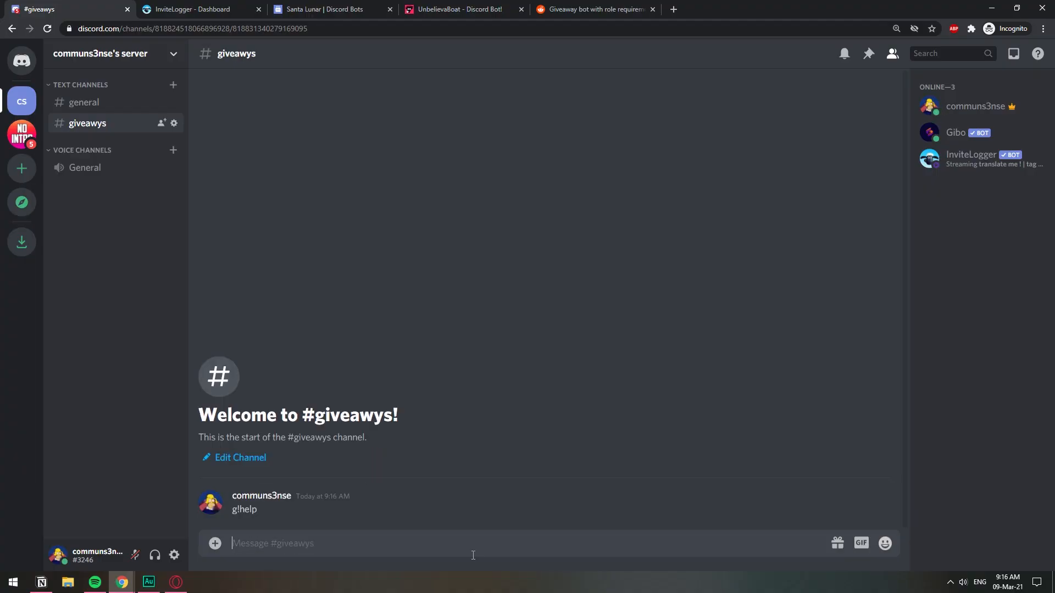
pyautogui.write('g!help')
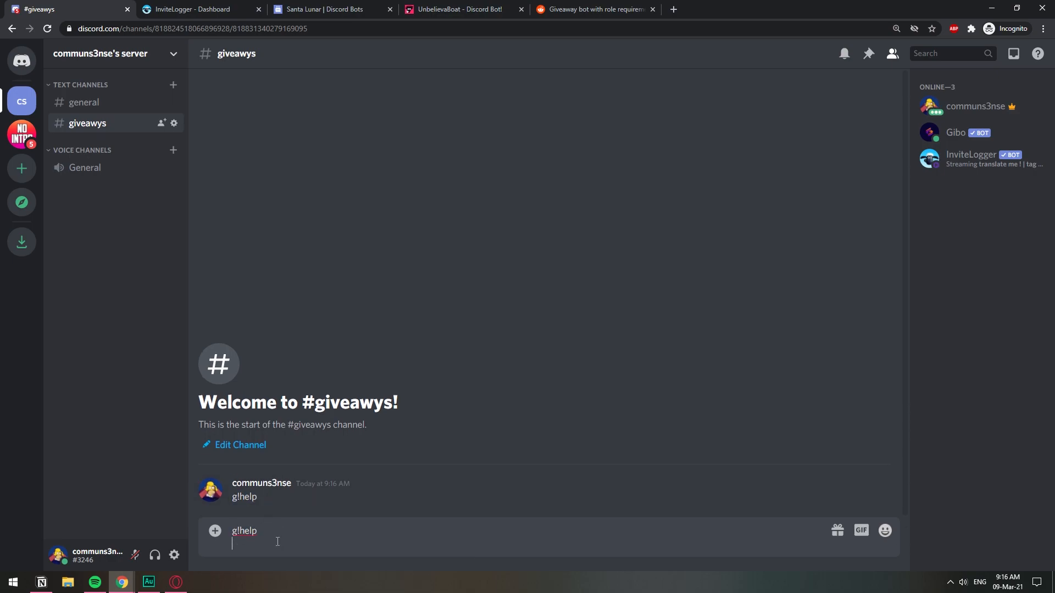
pyautogui.click(954, 132)
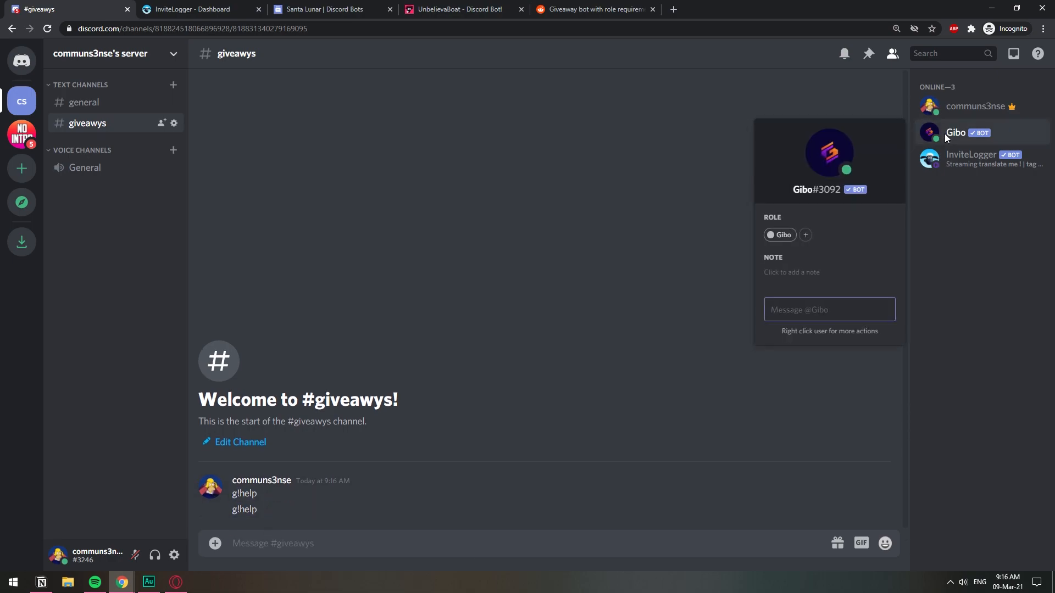
pyautogui.write('g!help')
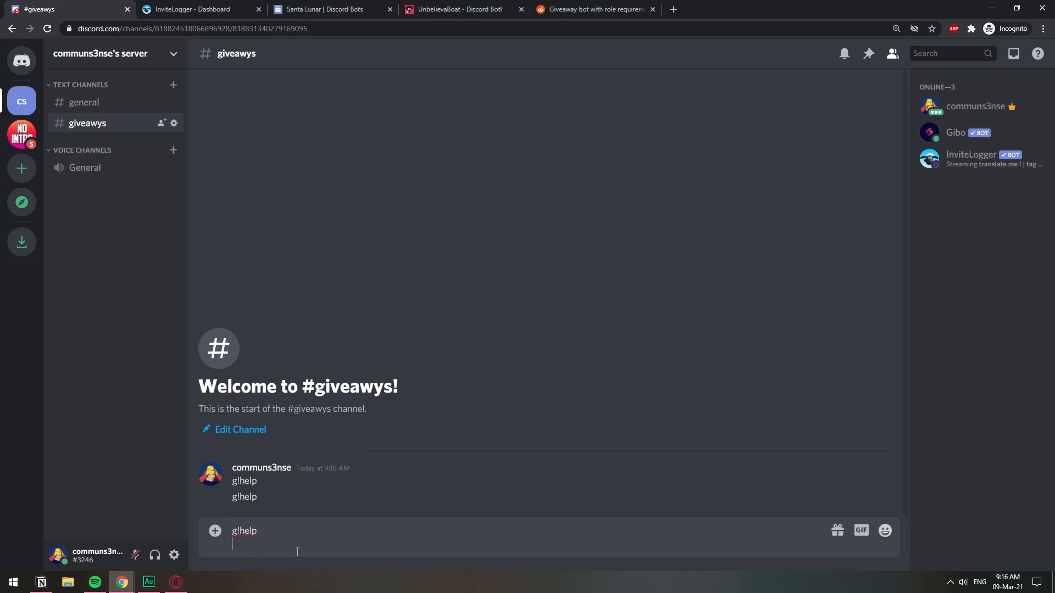
pyautogui.press('Return')
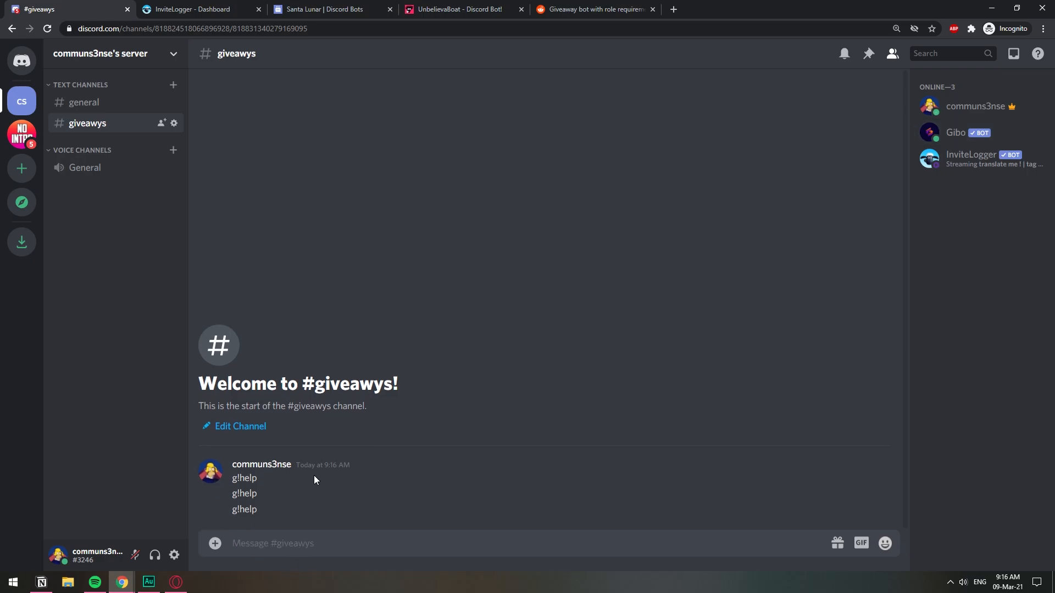
pyautogui.click(330, 8)
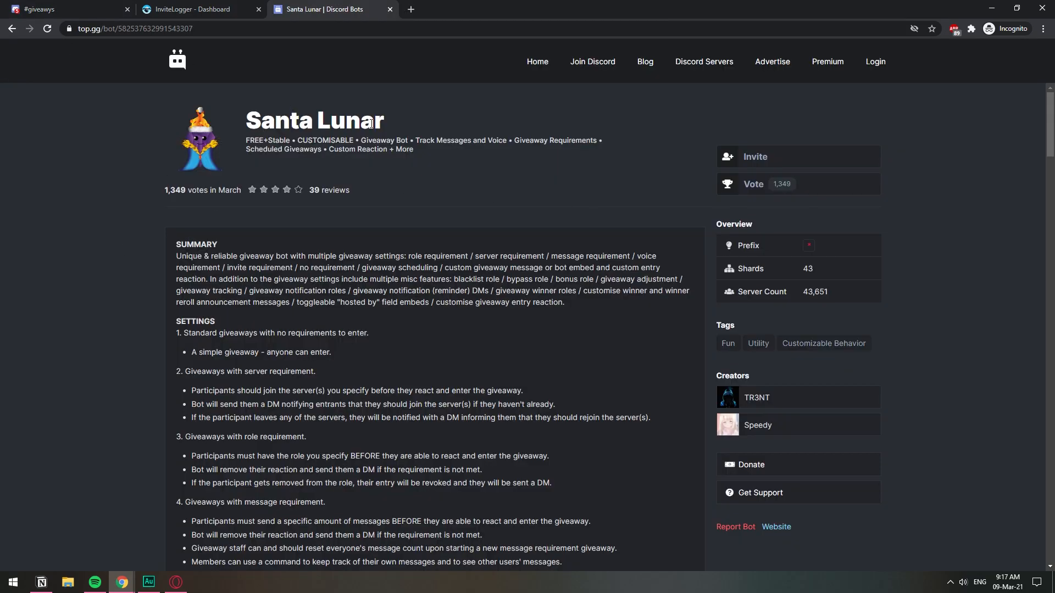
# Step: Invite Santa Lunar from top.gg to the server, passing the captcha
pyautogui.click(755, 156)
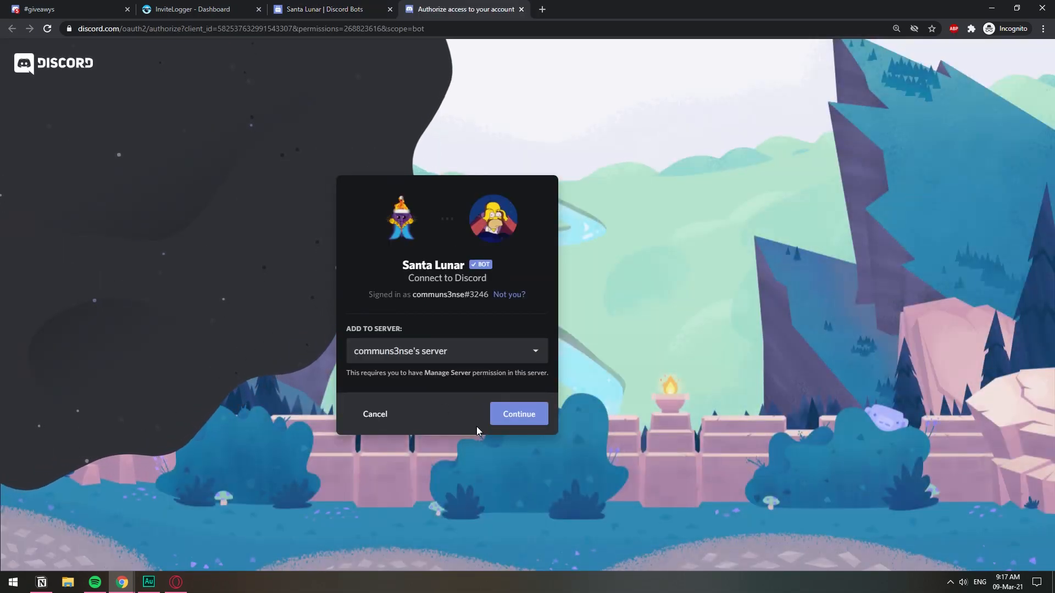
pyautogui.click(518, 414)
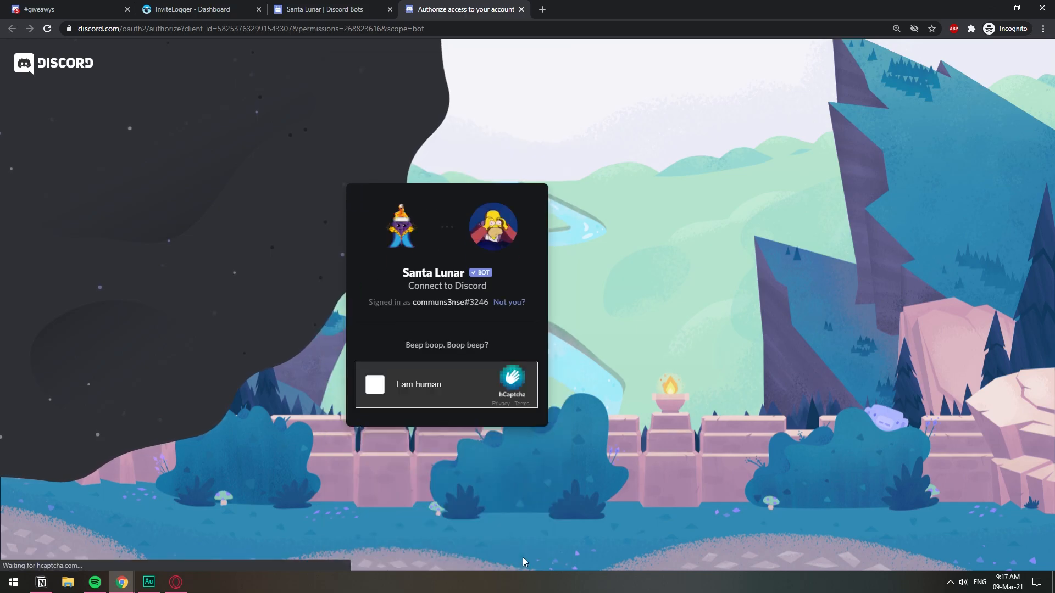
pyautogui.click(375, 384)
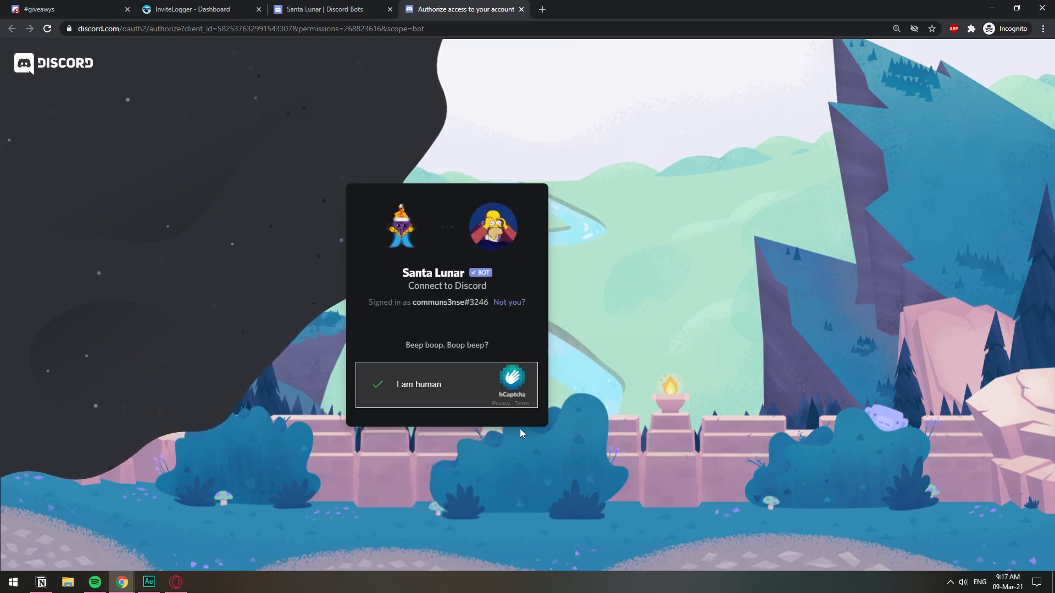
# Step: Remove Gibo from the server and send *help in #general for Santa Lunar's menu
pyautogui.click(38, 9)
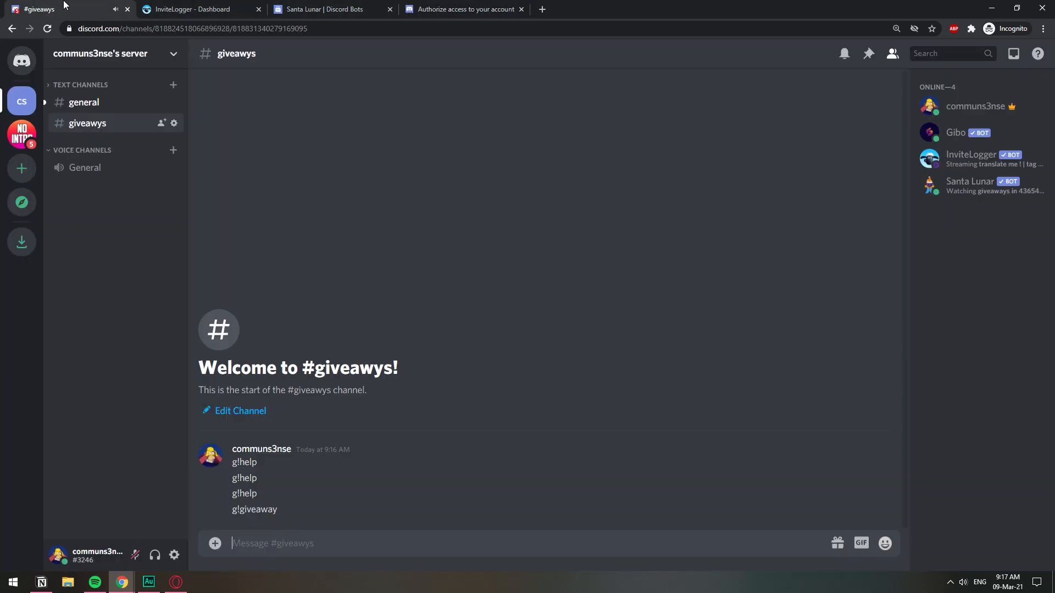
pyautogui.click(83, 103)
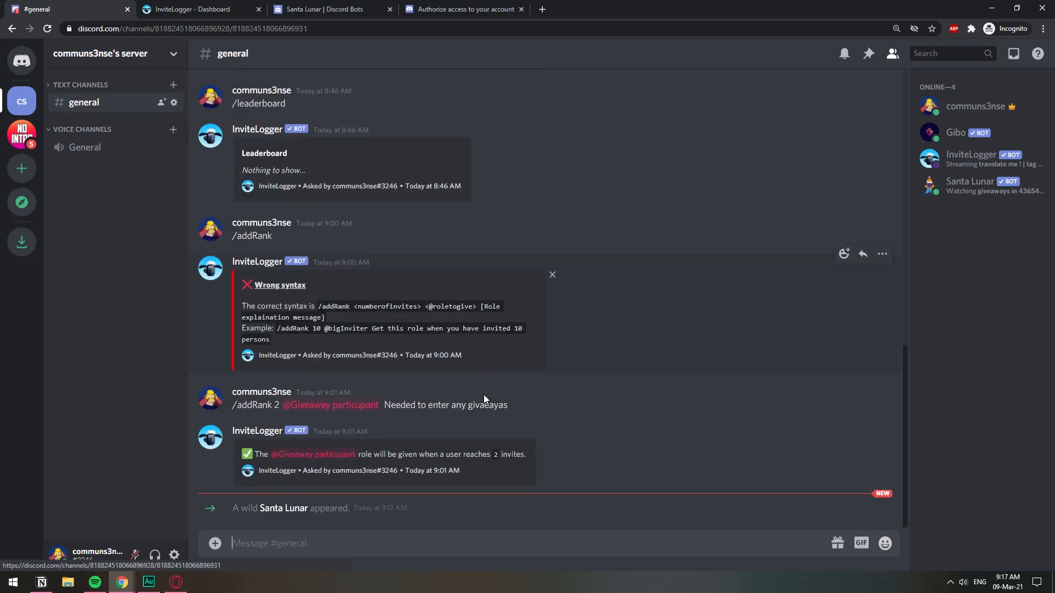
pyautogui.rightClick(955, 132)
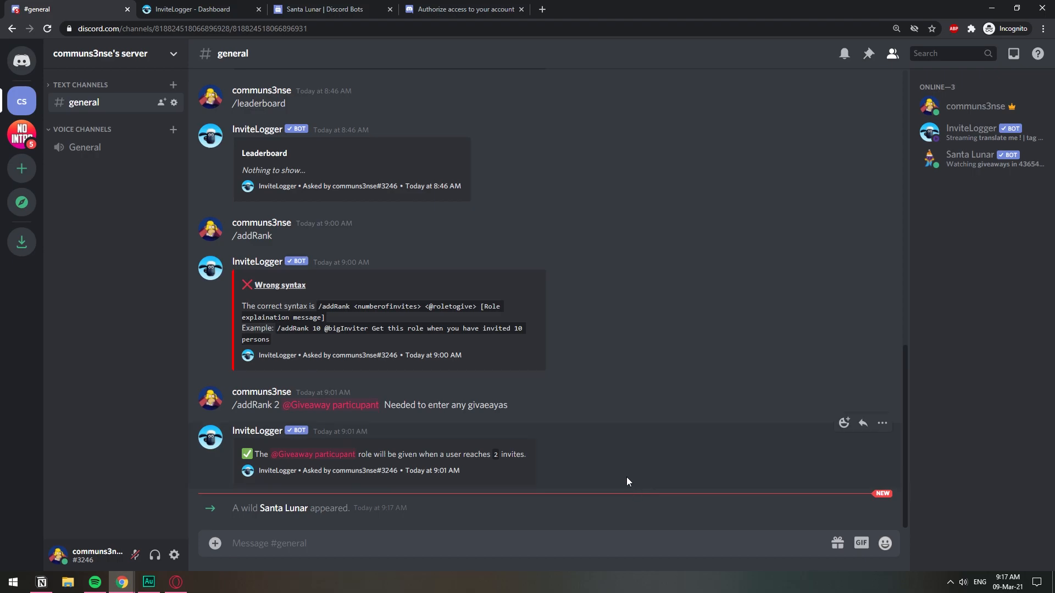
pyautogui.moveTo(974, 160)
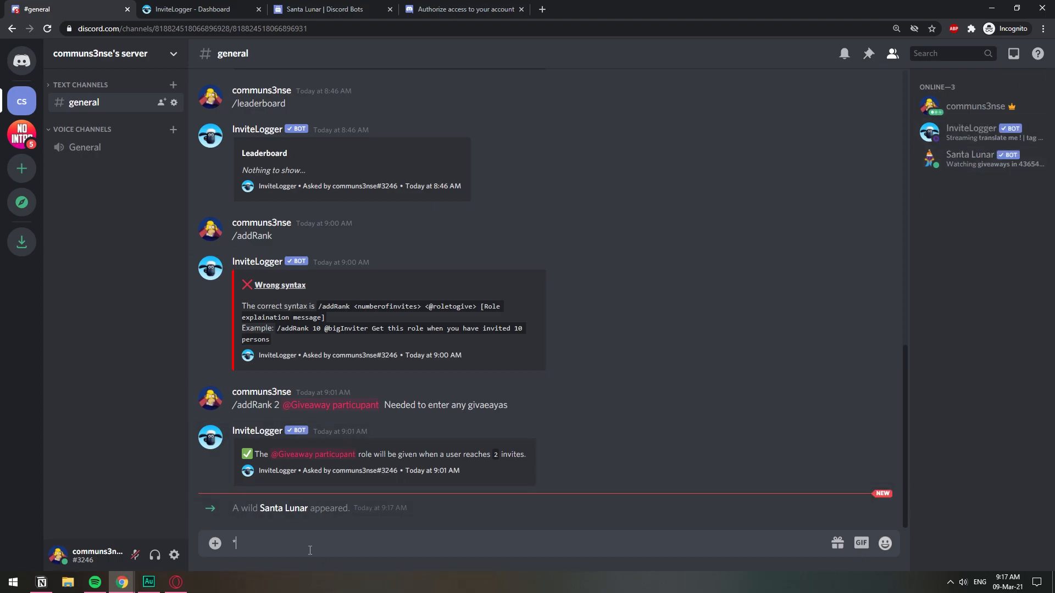
pyautogui.press('Return')
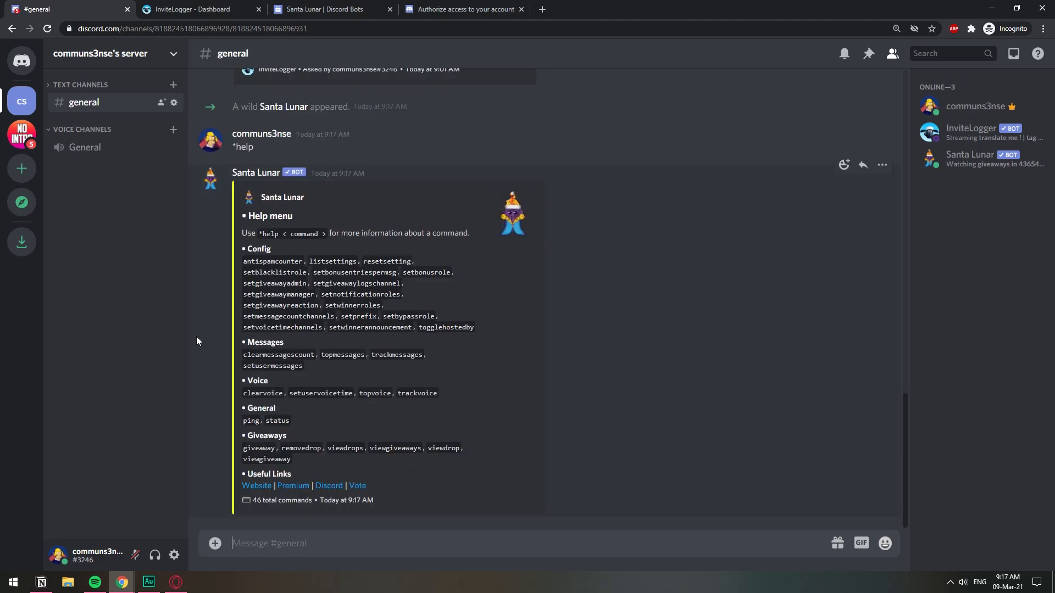
pyautogui.moveTo(295, 450)
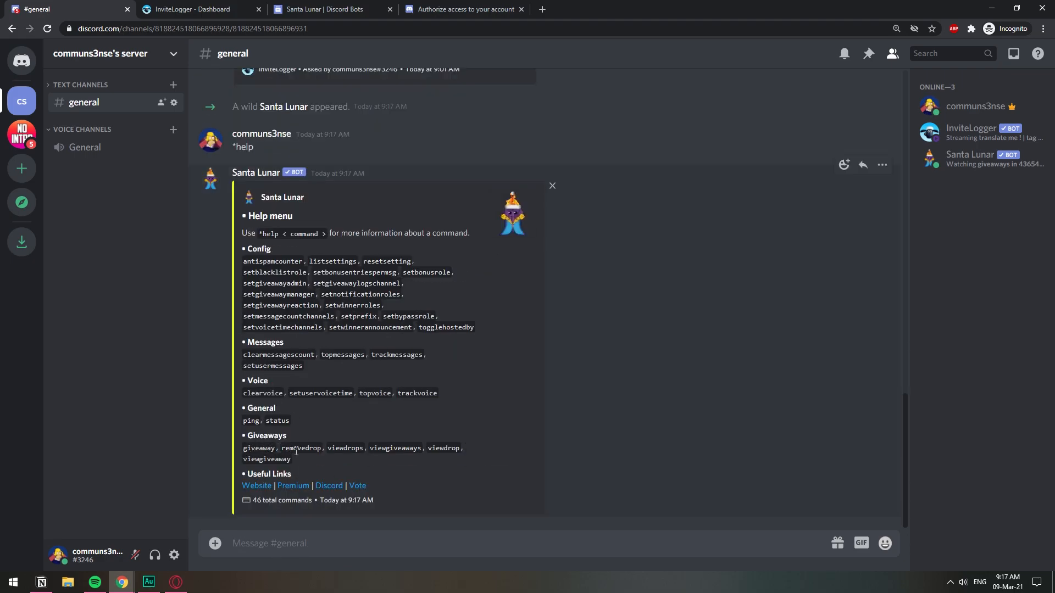
# Step: In #giveawys, run *giveaway and answer channel #gie, duration 7d, 1 winner
pyautogui.click(87, 123)
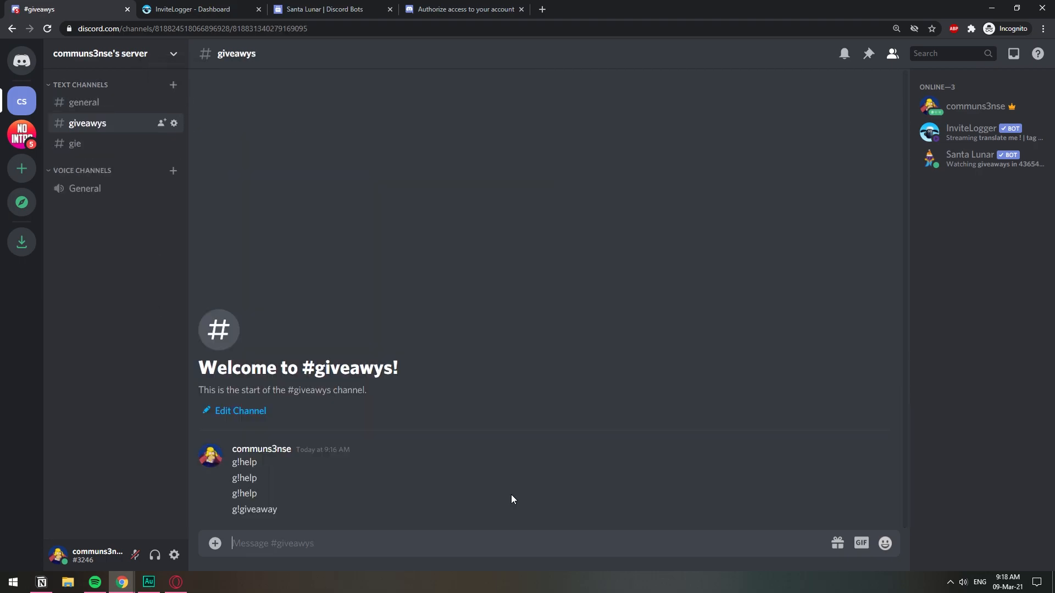
pyautogui.write('*g')
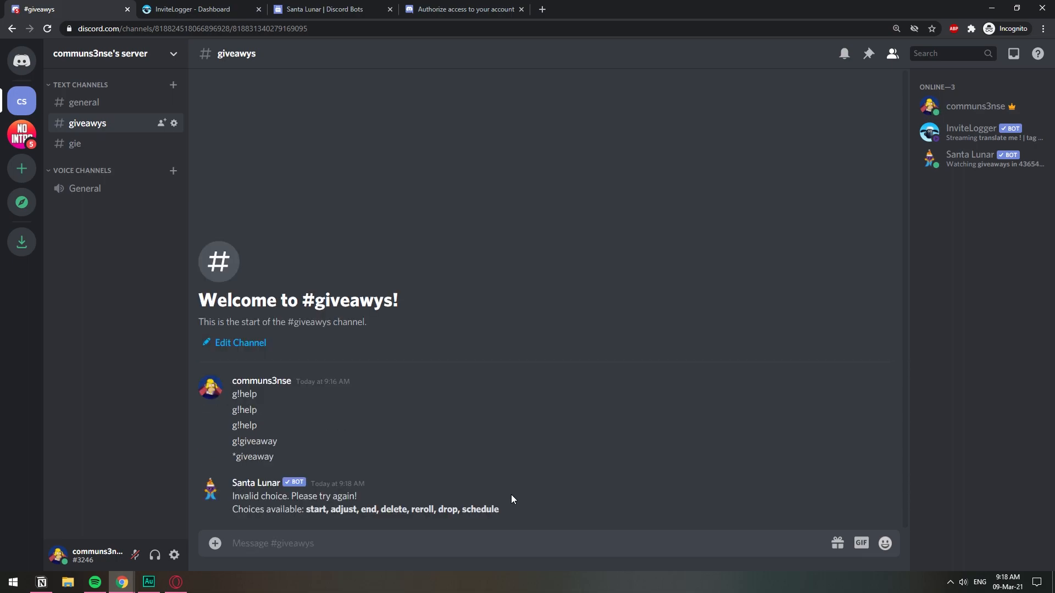
pyautogui.write('*giveaway')
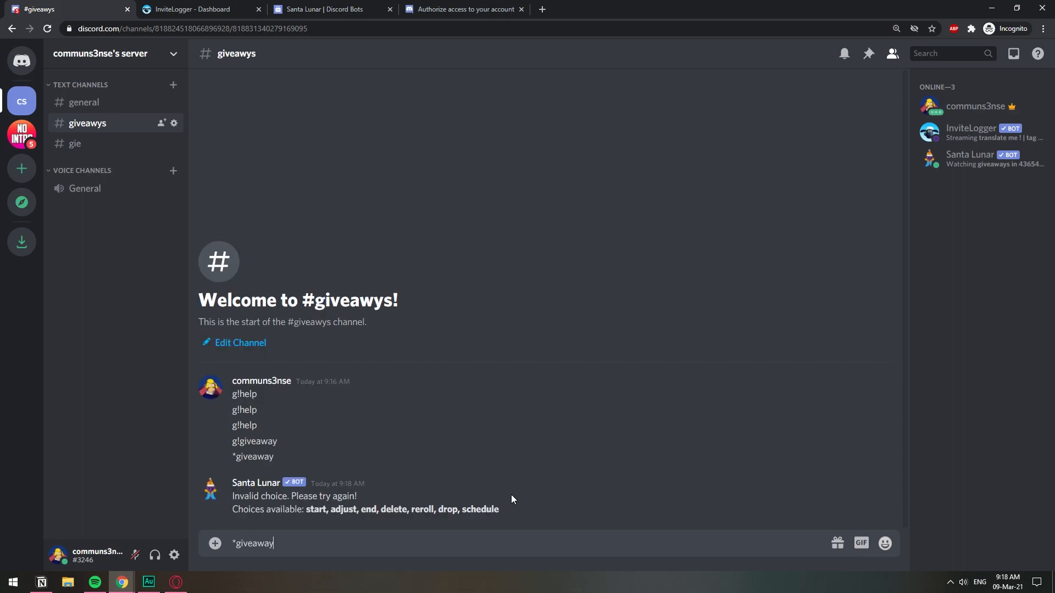
pyautogui.press('Return')
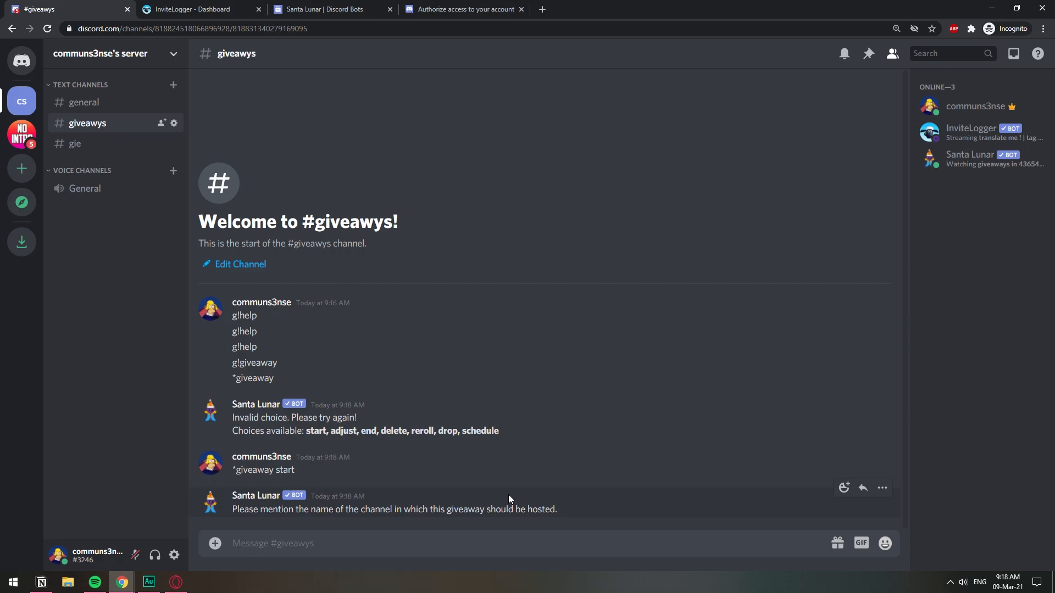
pyautogui.write('#gie')
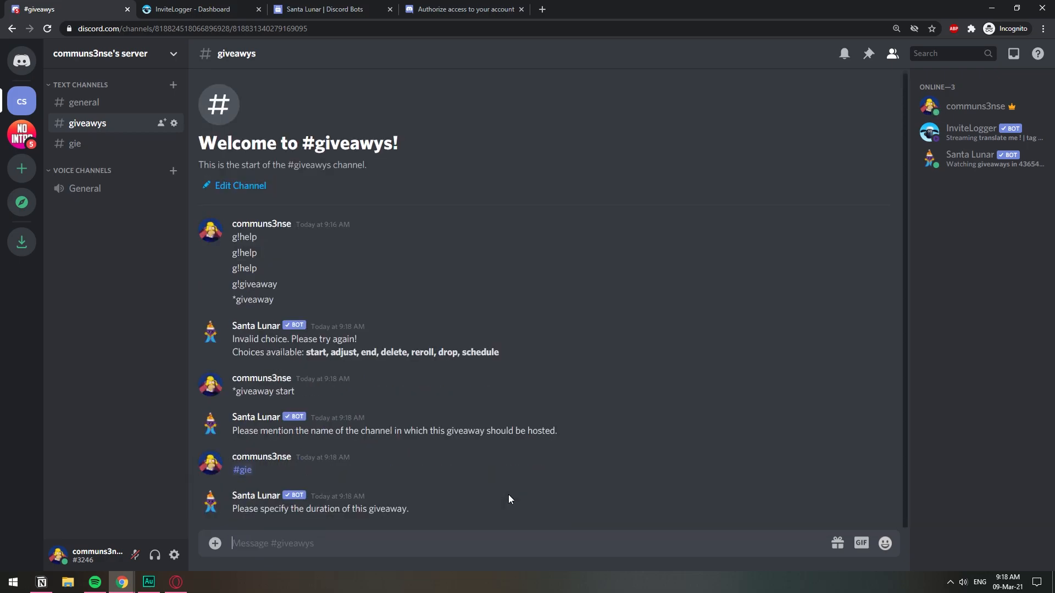
pyautogui.moveTo(387, 542)
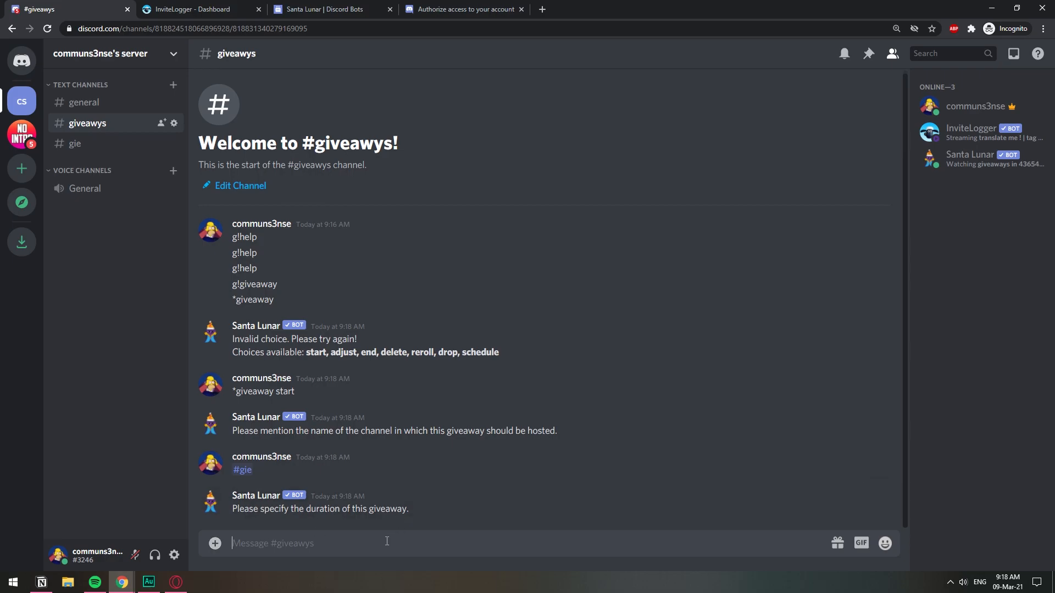
pyautogui.write('7d')
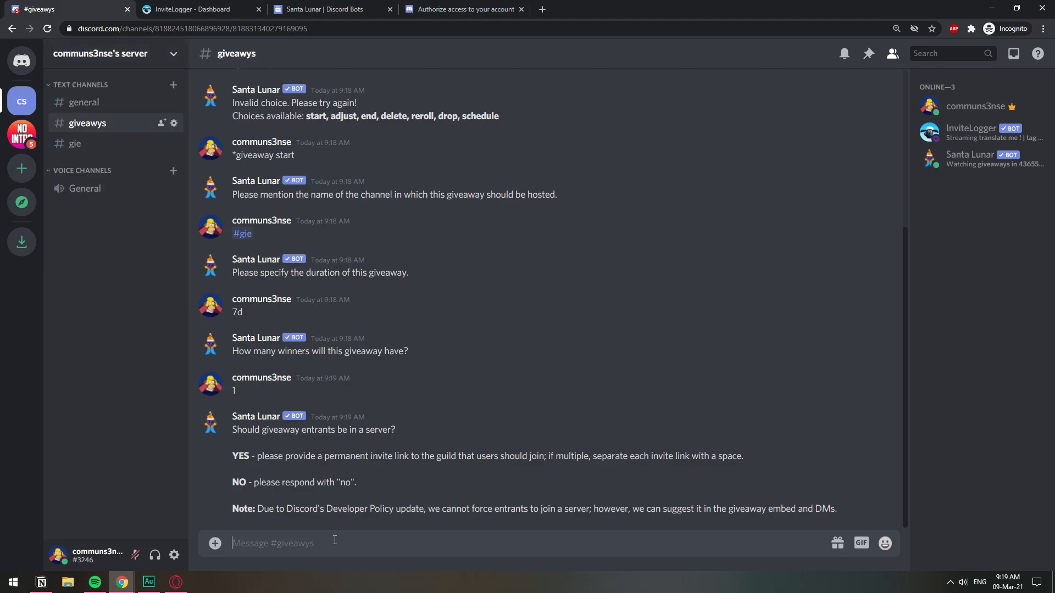
pyautogui.write('no')
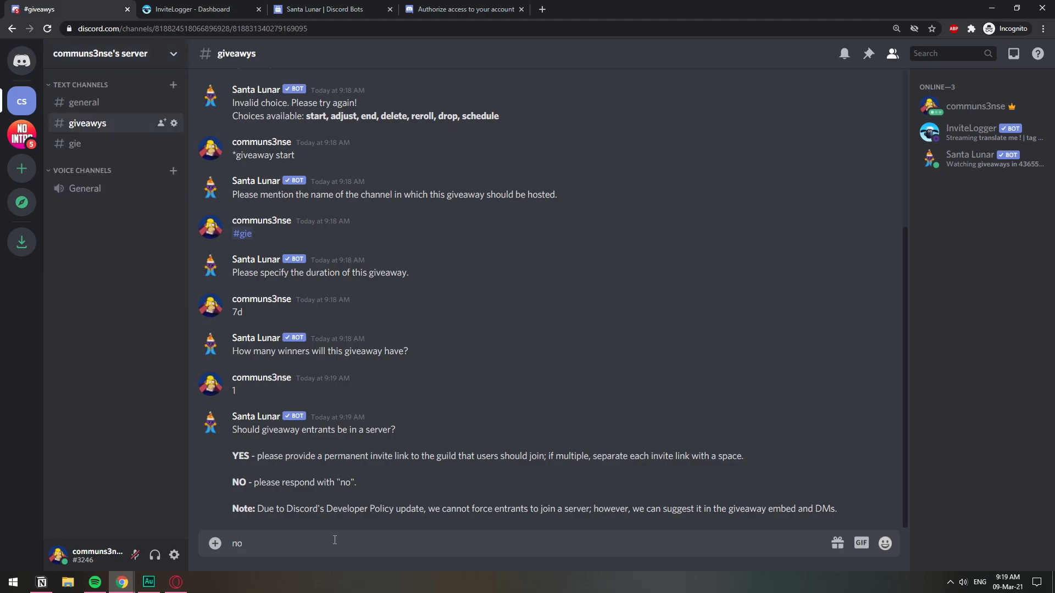
pyautogui.press('Return')
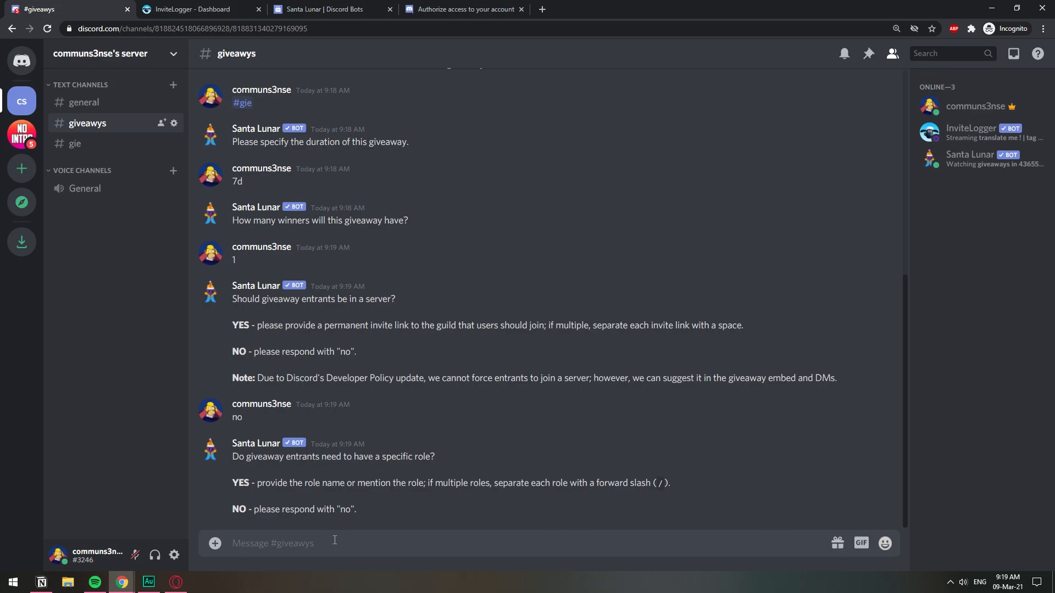
pyautogui.moveTo(243, 471)
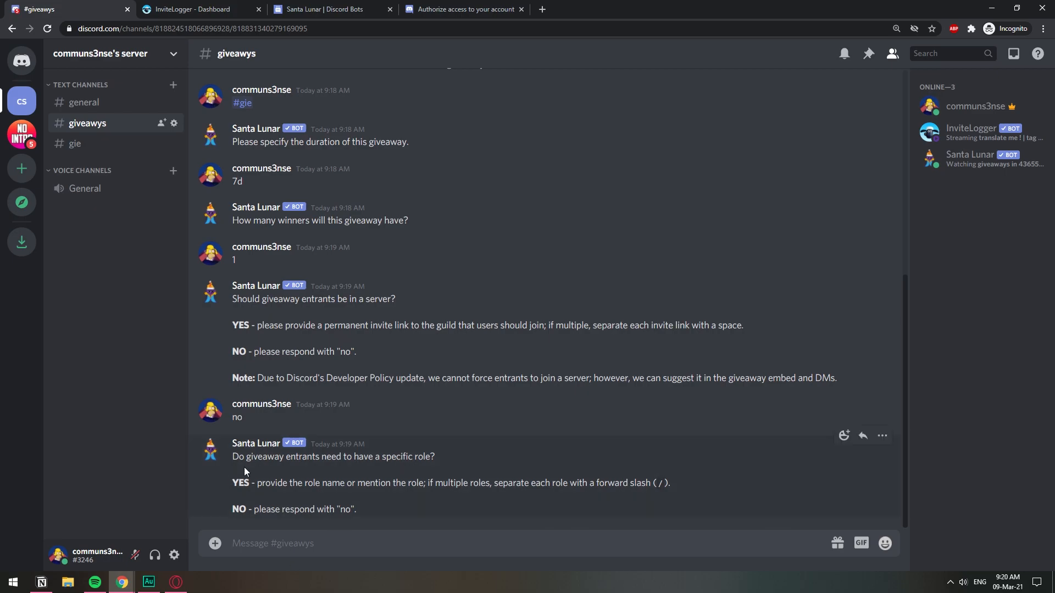
pyautogui.moveTo(442, 481)
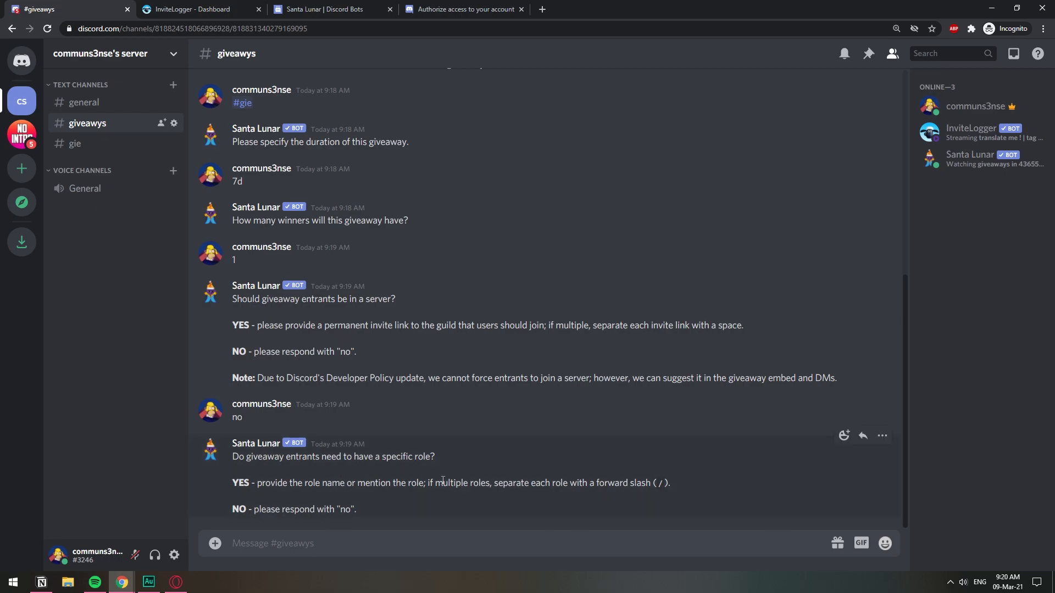
pyautogui.write('@')
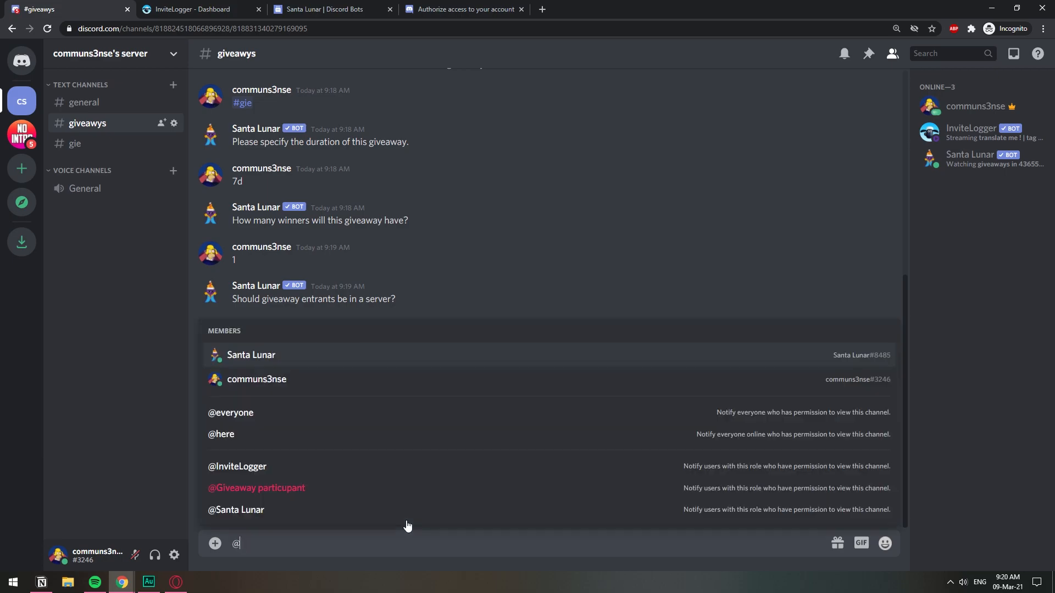
pyautogui.click(256, 488)
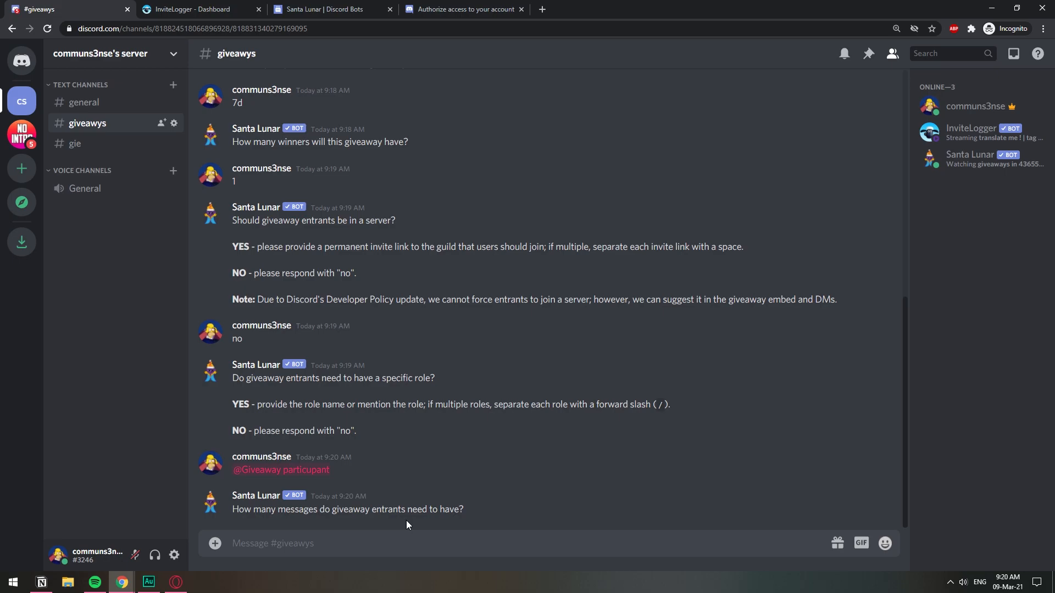
pyautogui.write('10')
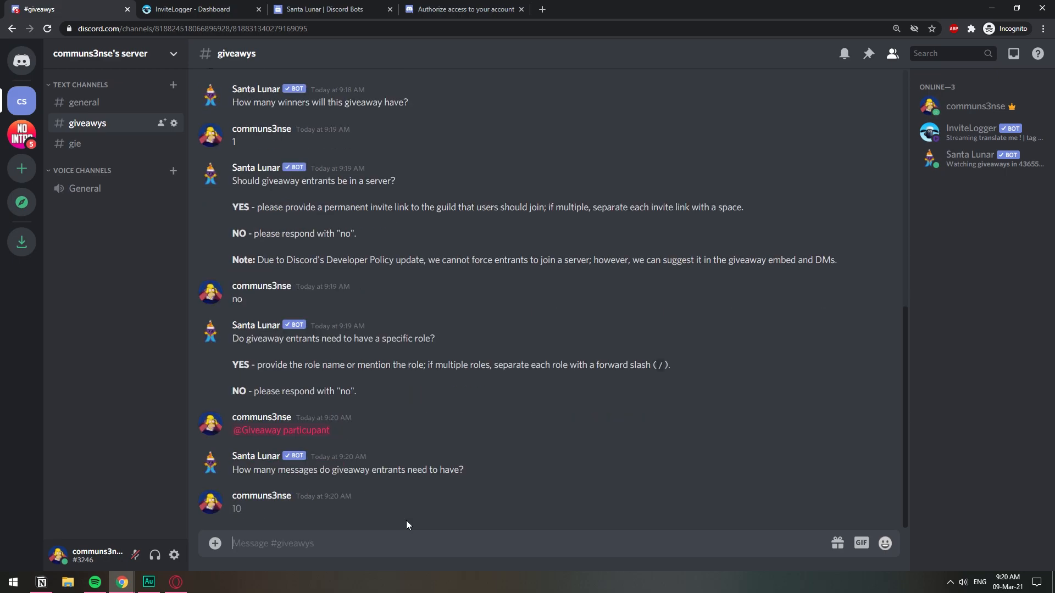
pyautogui.scroll(-3)
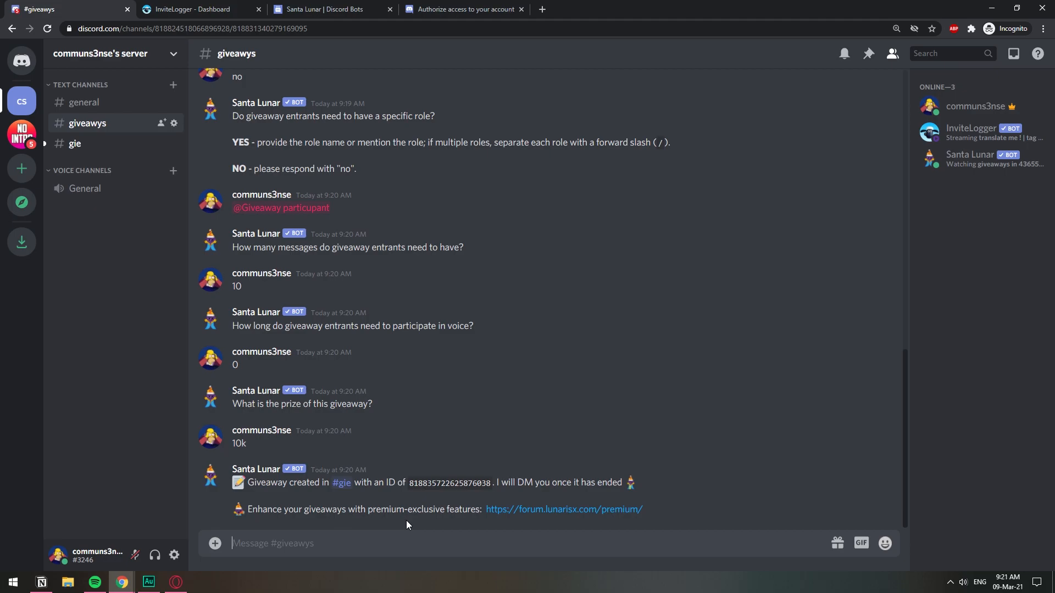
# Step: Open #gie to view the posted 10k giveaway
pyautogui.click(74, 143)
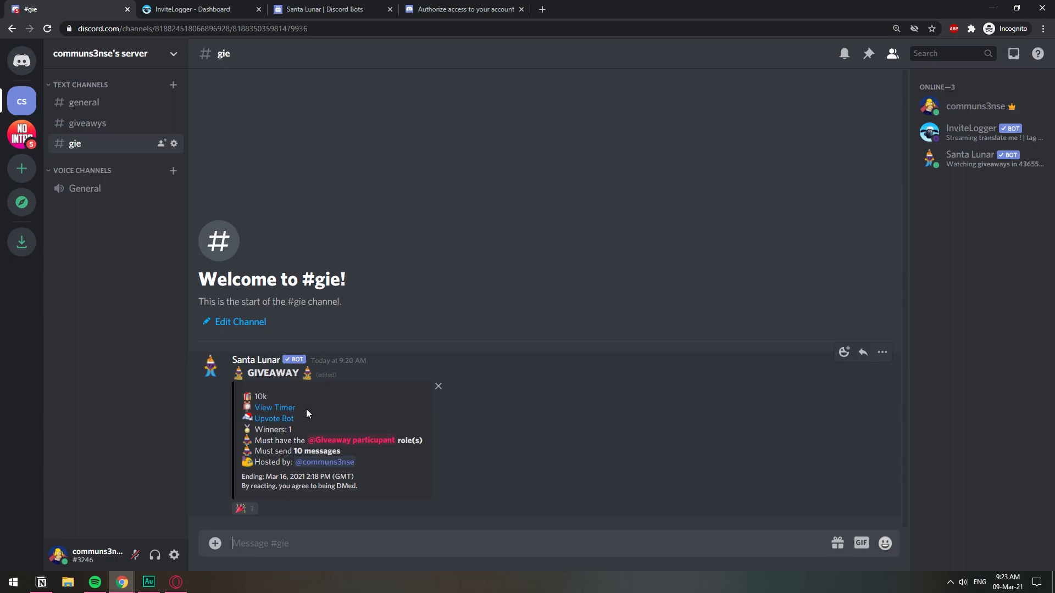
pyautogui.moveTo(345, 438)
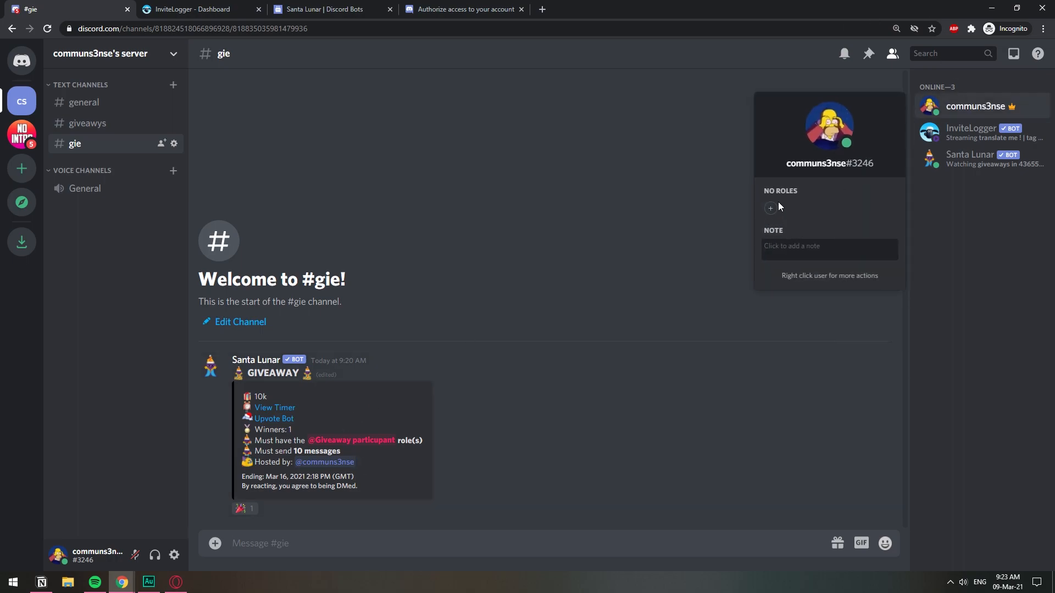
pyautogui.moveTo(453, 342)
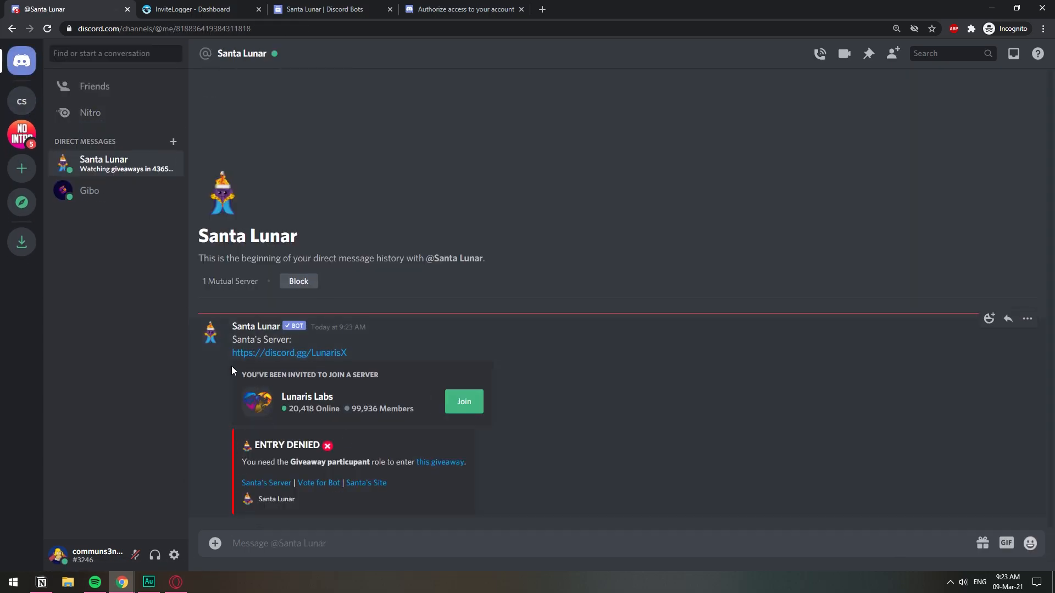
pyautogui.moveTo(311, 410)
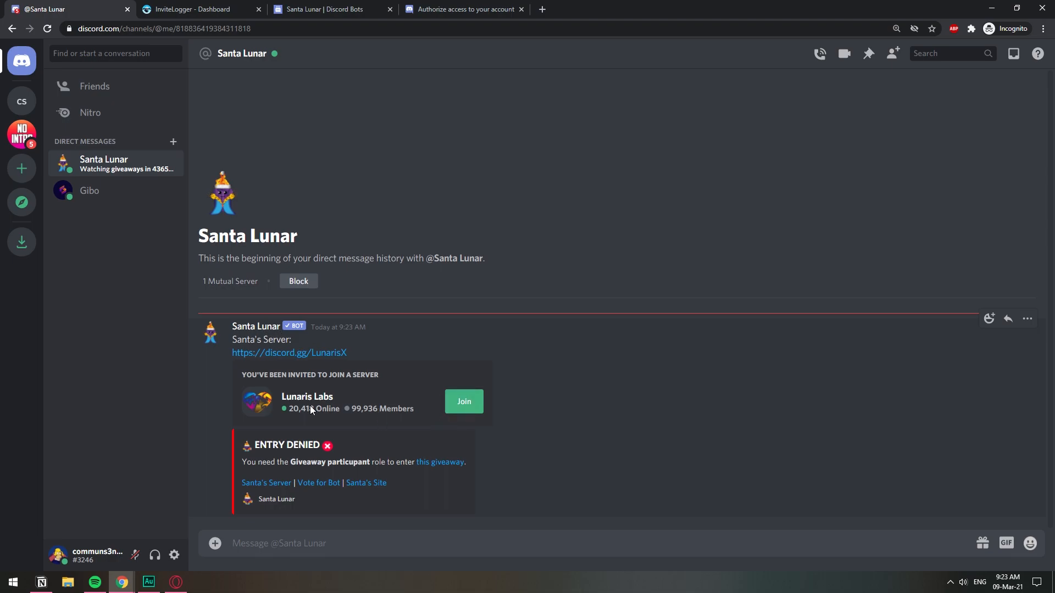
pyautogui.moveTo(398, 403)
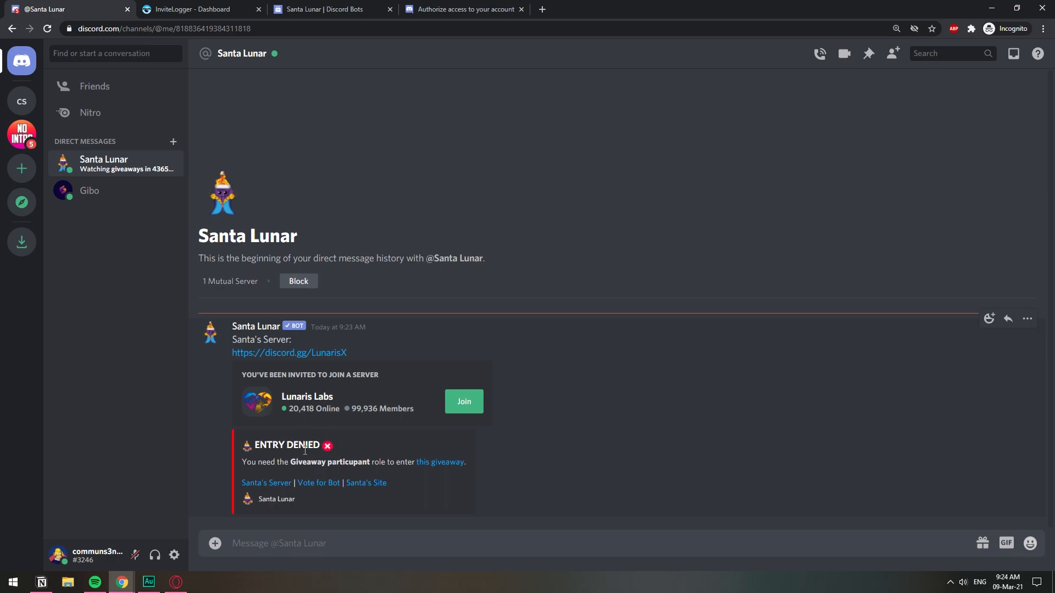
pyautogui.moveTo(332, 349)
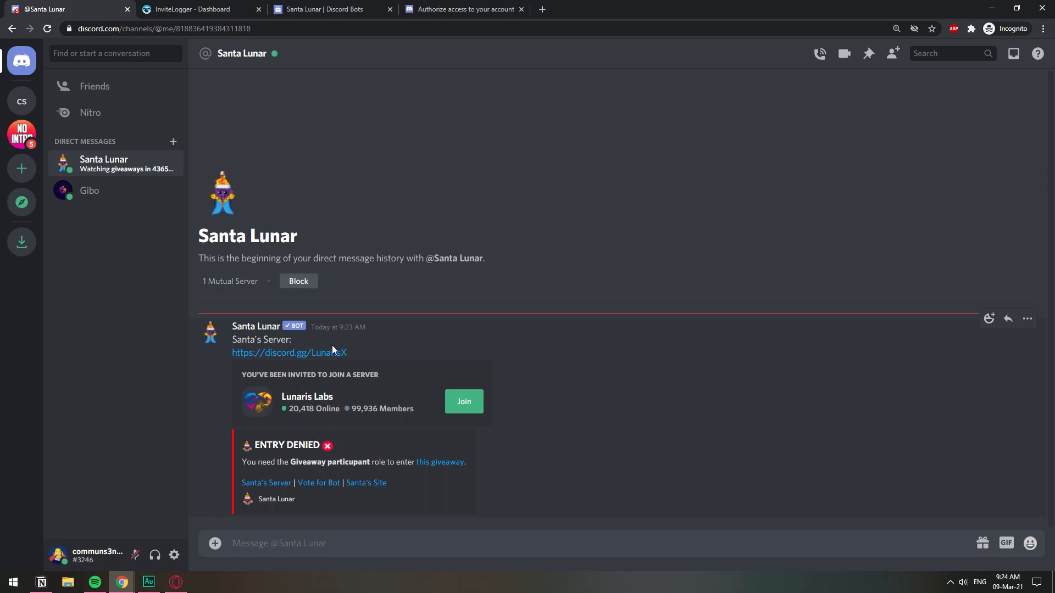
pyautogui.moveTo(225, 278)
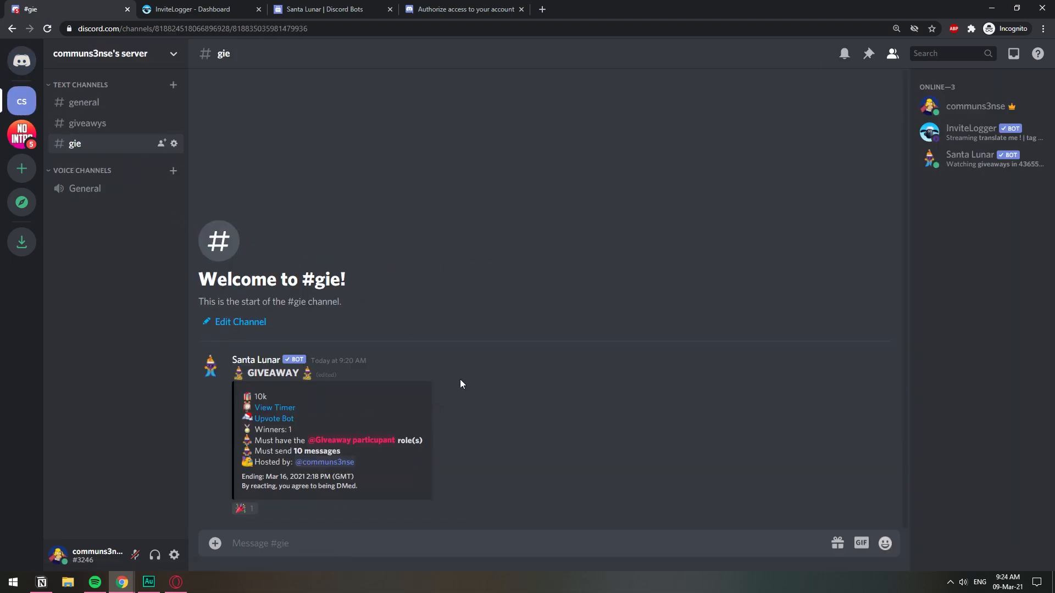
pyautogui.moveTo(461, 431)
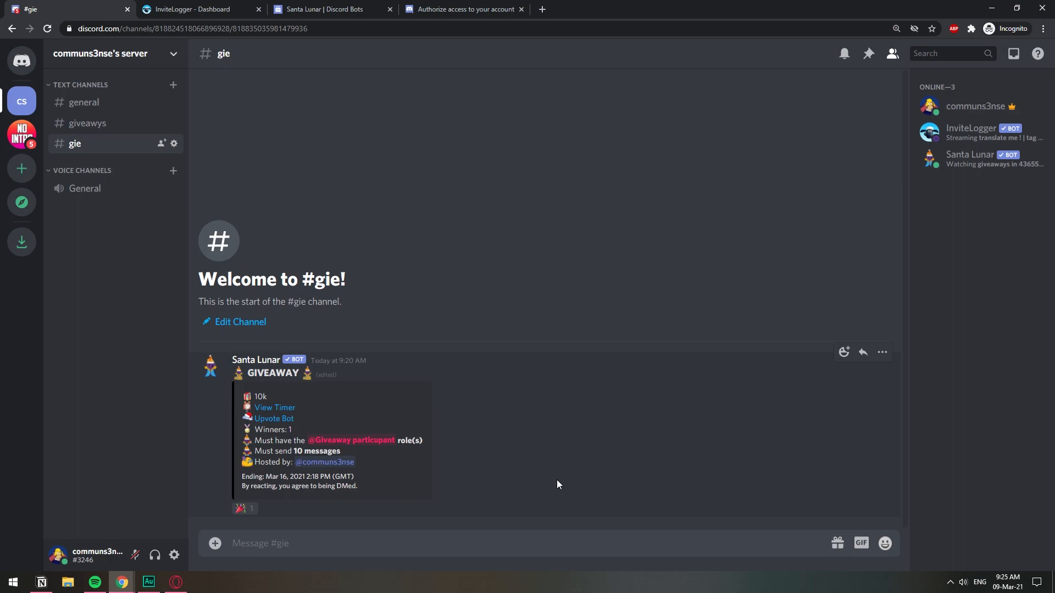
pyautogui.moveTo(462, 475)
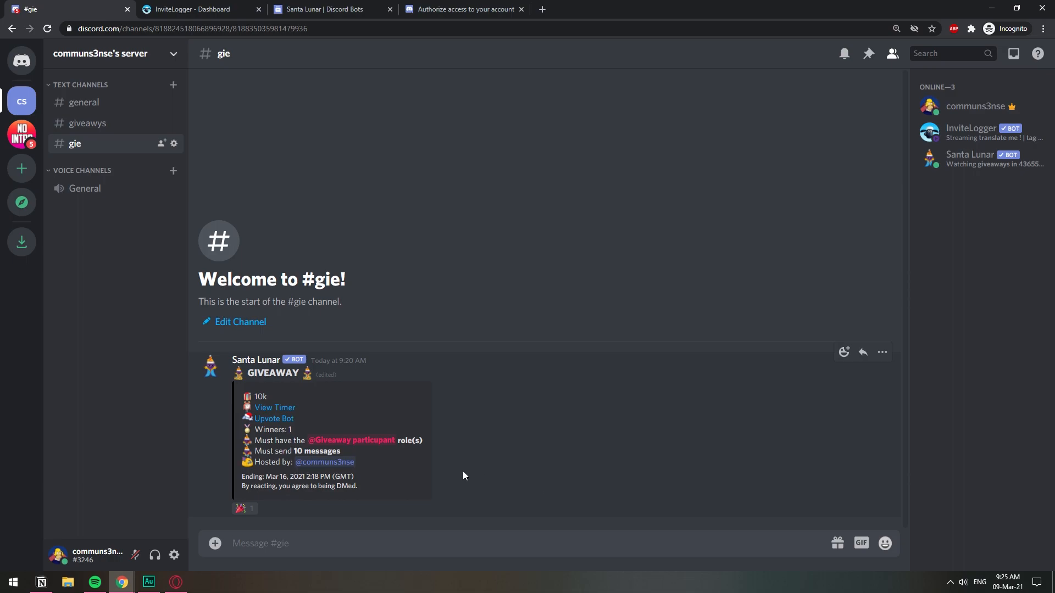